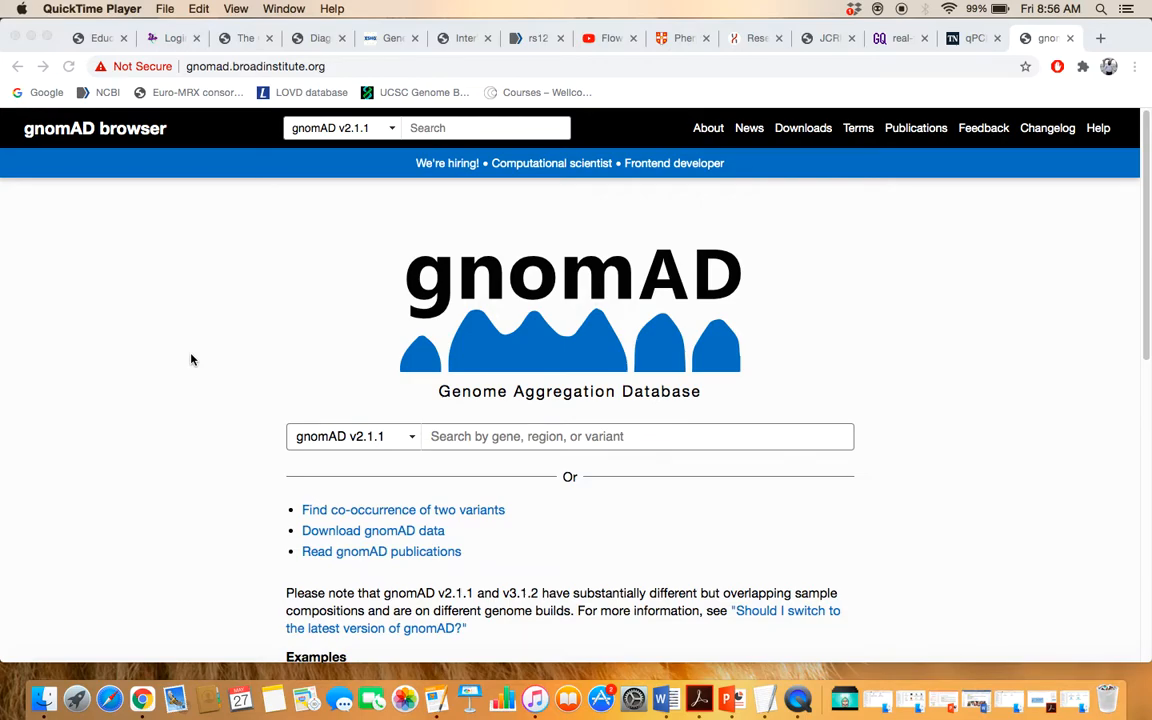
mouse_move(604, 404)
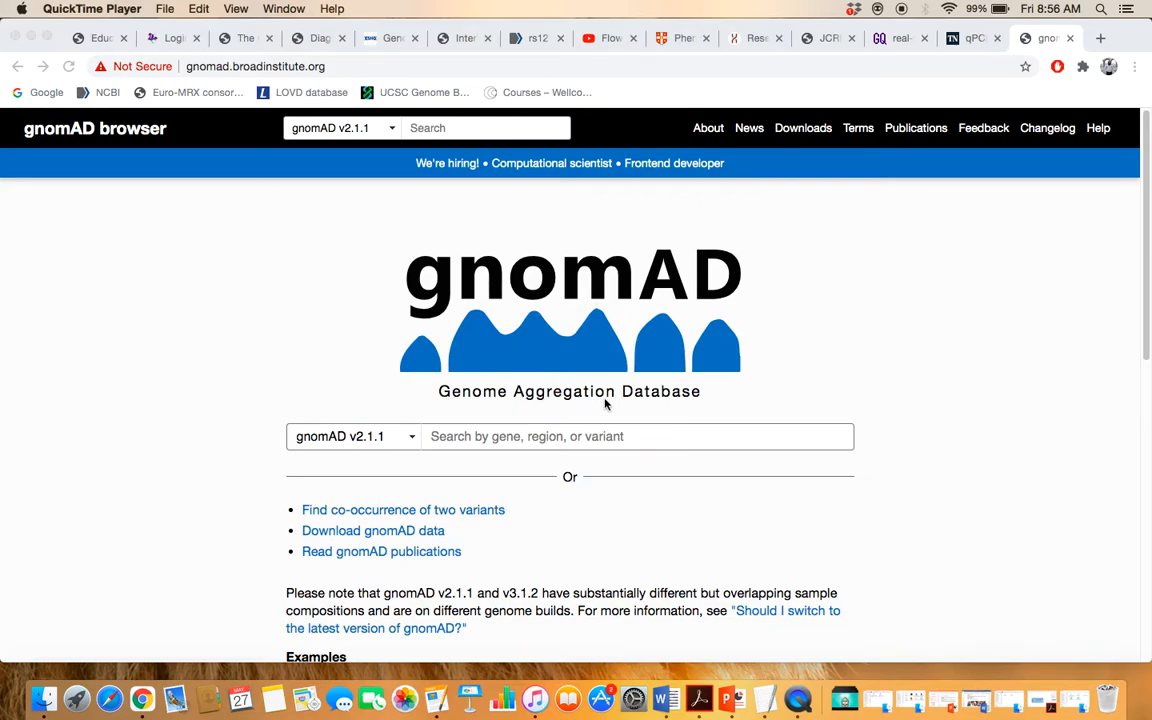
mouse_move(184, 404)
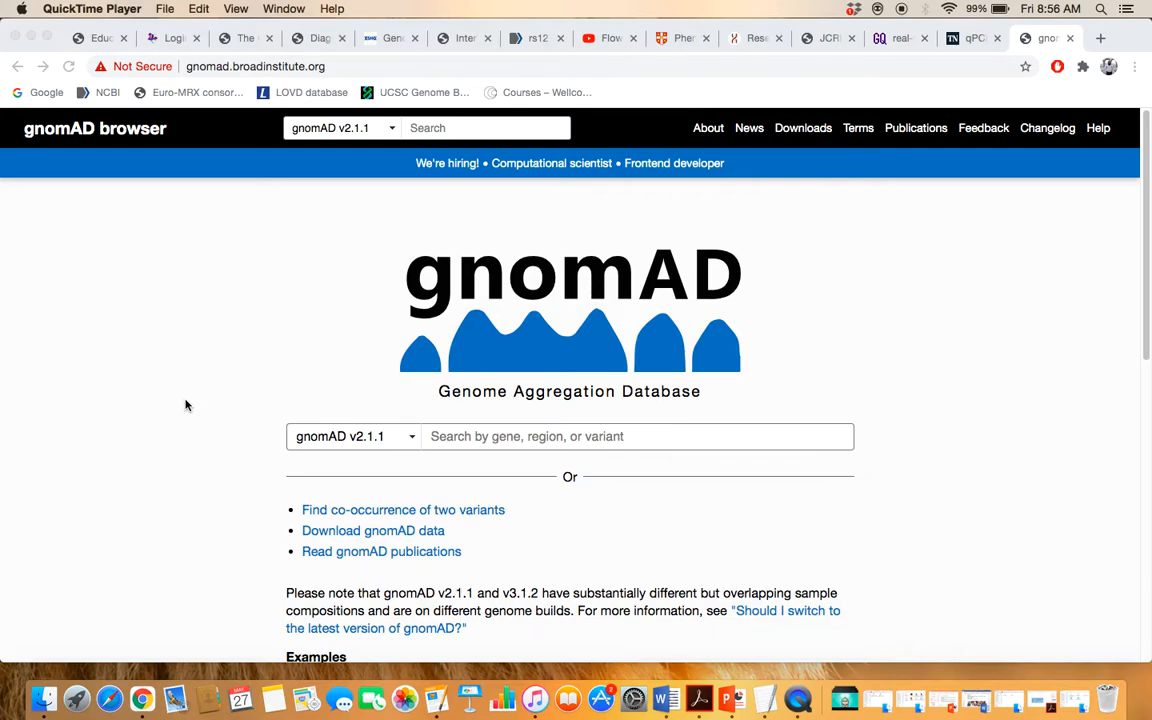
mouse_move(616, 476)
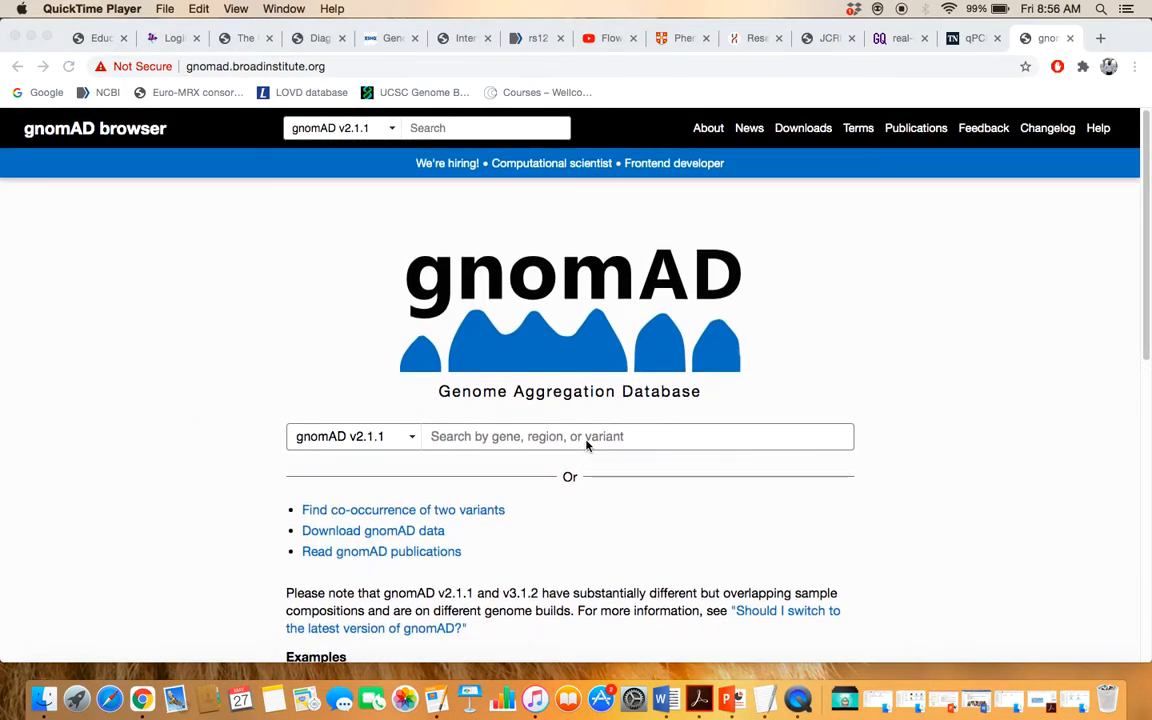
mouse_move(940, 408)
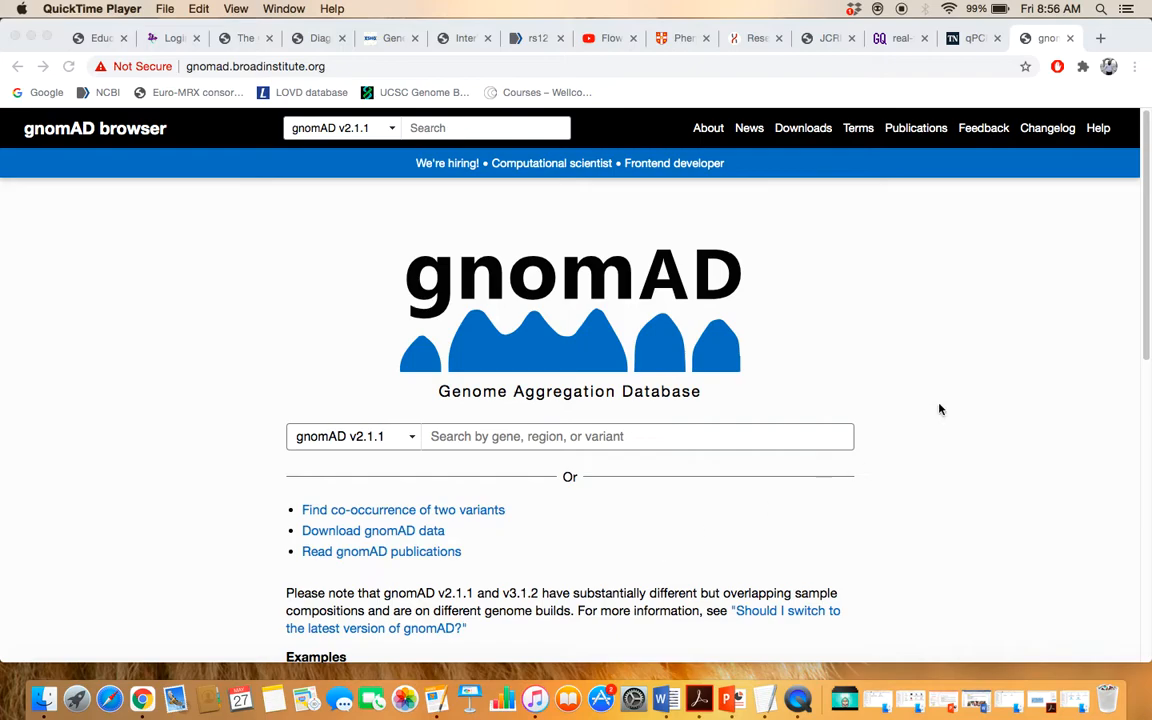
mouse_move(446, 464)
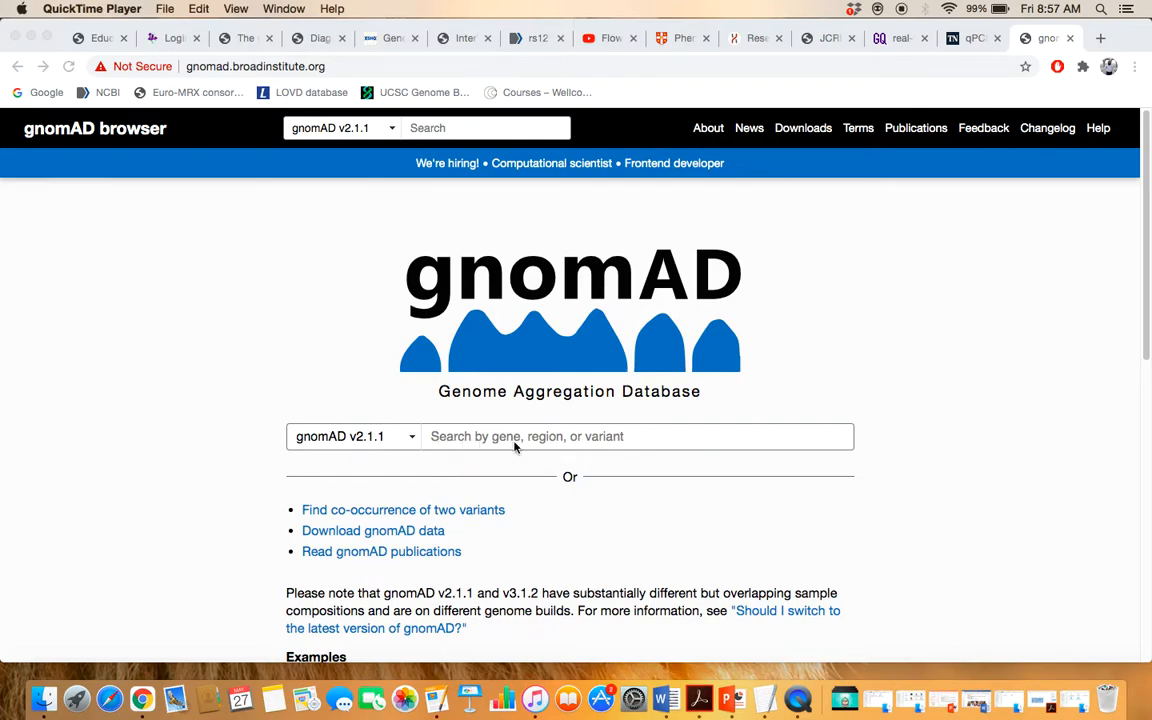
mouse_move(484, 452)
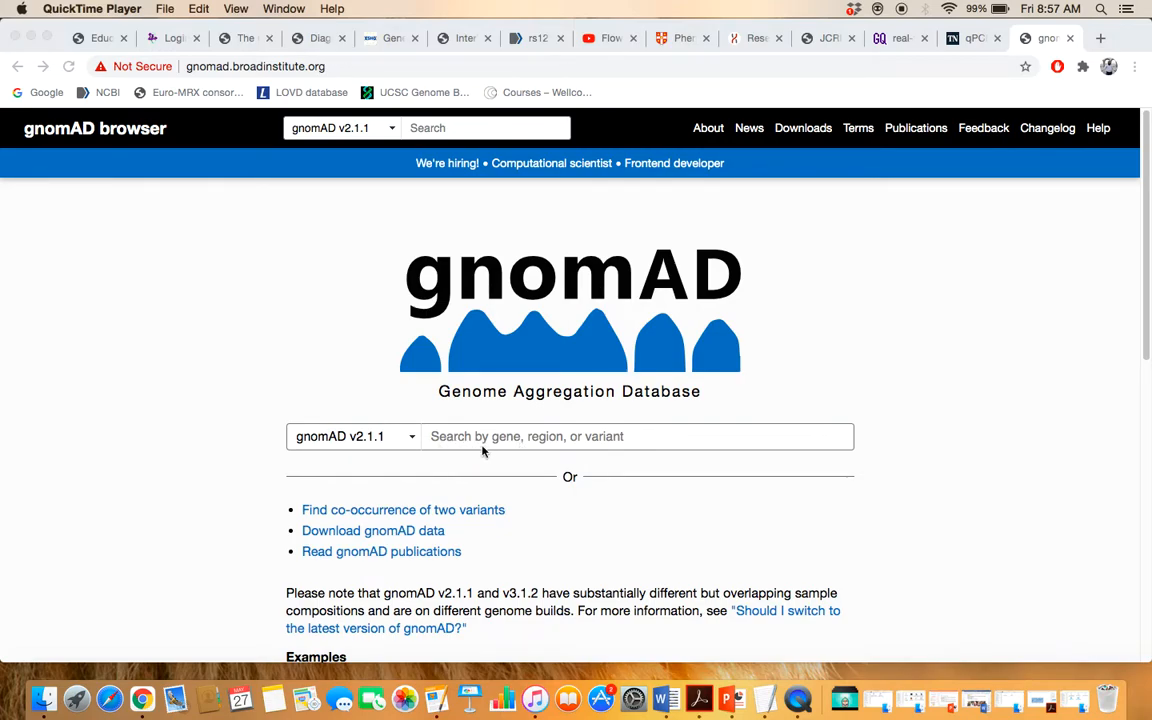
mouse_move(590, 528)
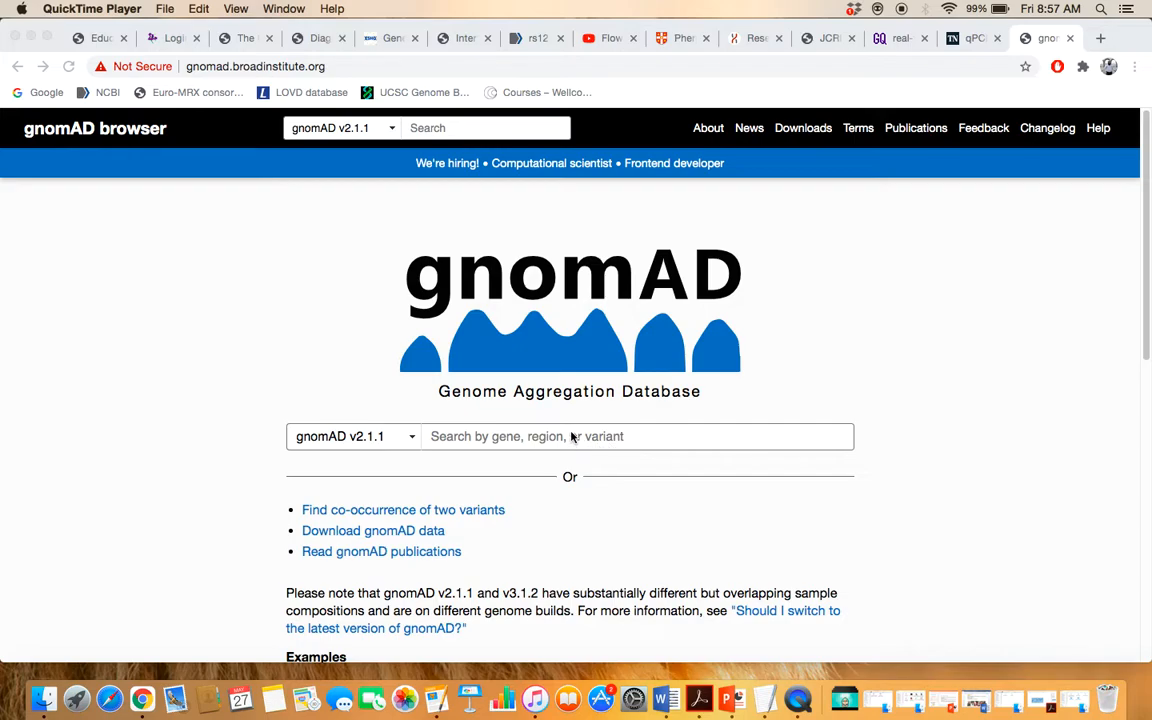
mouse_move(980, 460)
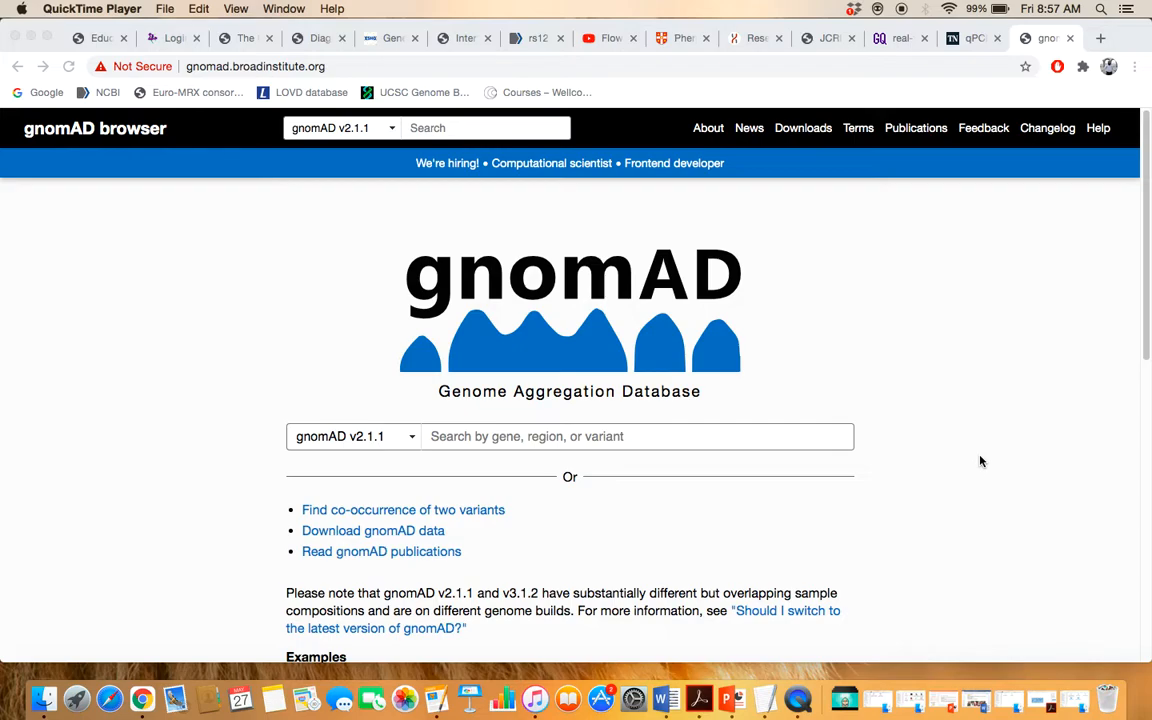
mouse_move(624, 476)
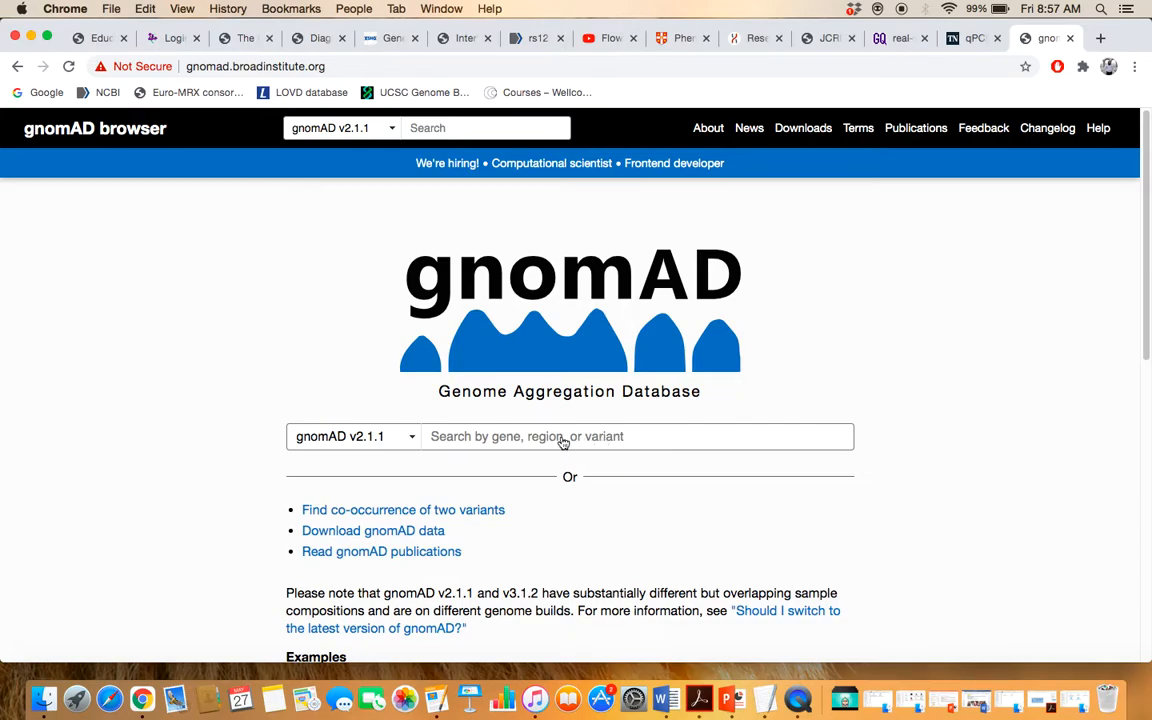
Step: Search for TYR and open the TYR (tyrosinase) gene page
left_click(636, 436)
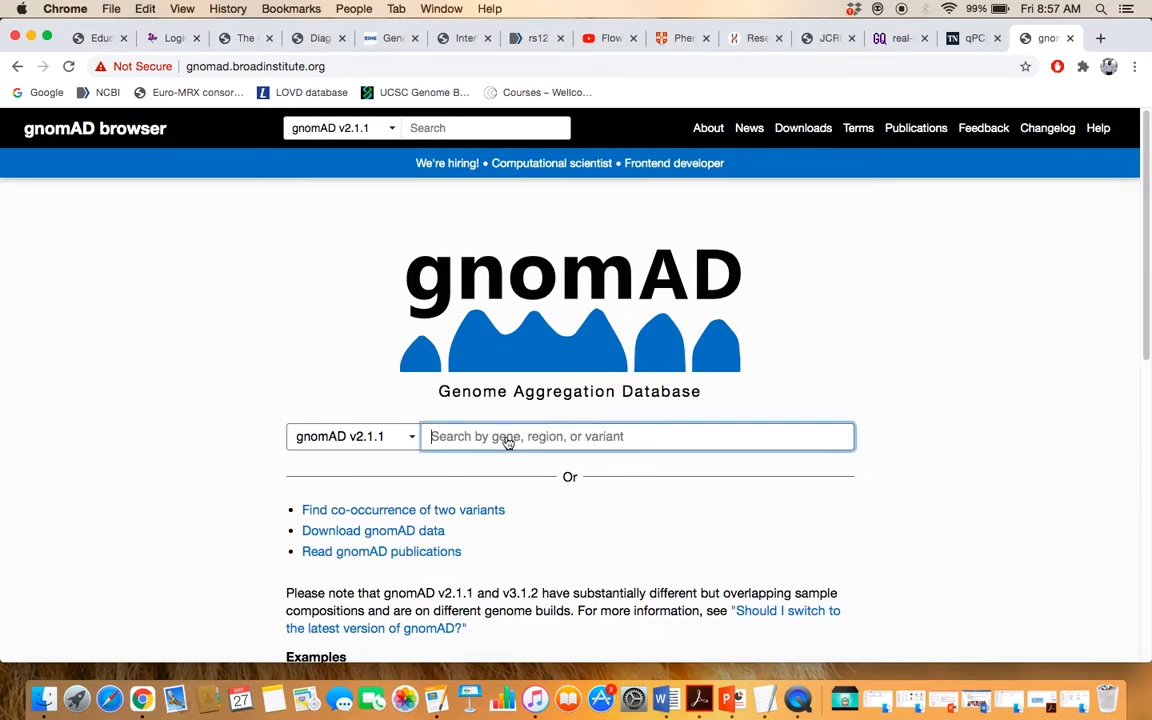
type("TYR")
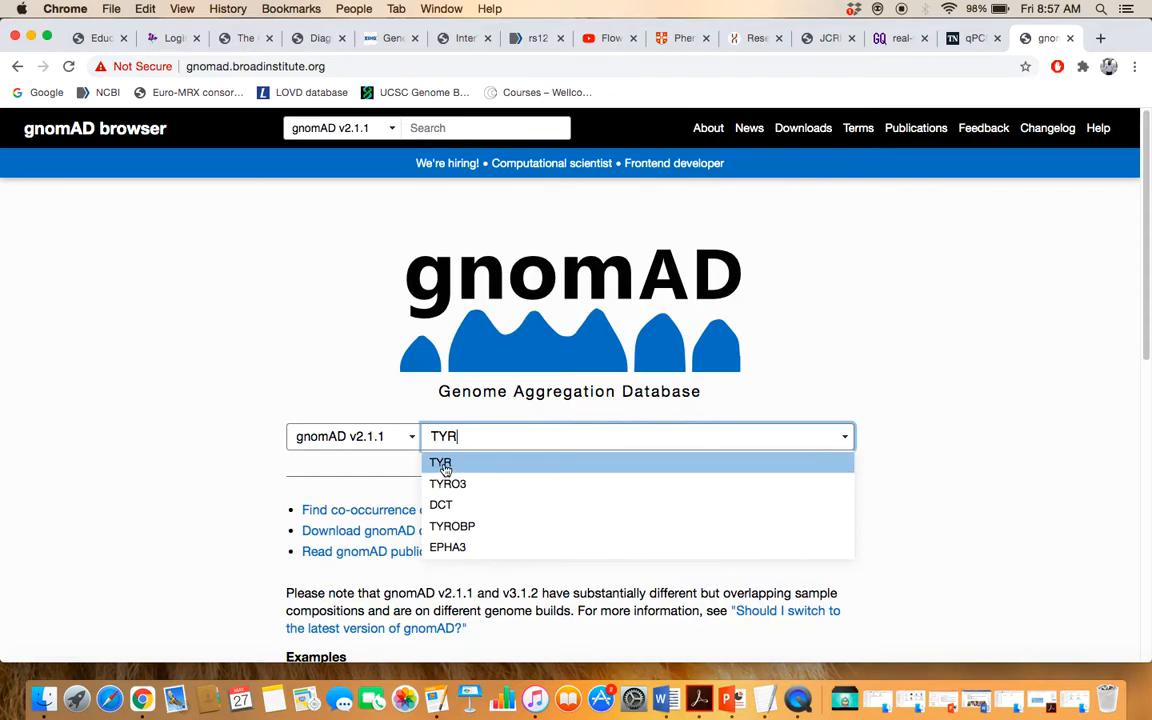
left_click(440, 460)
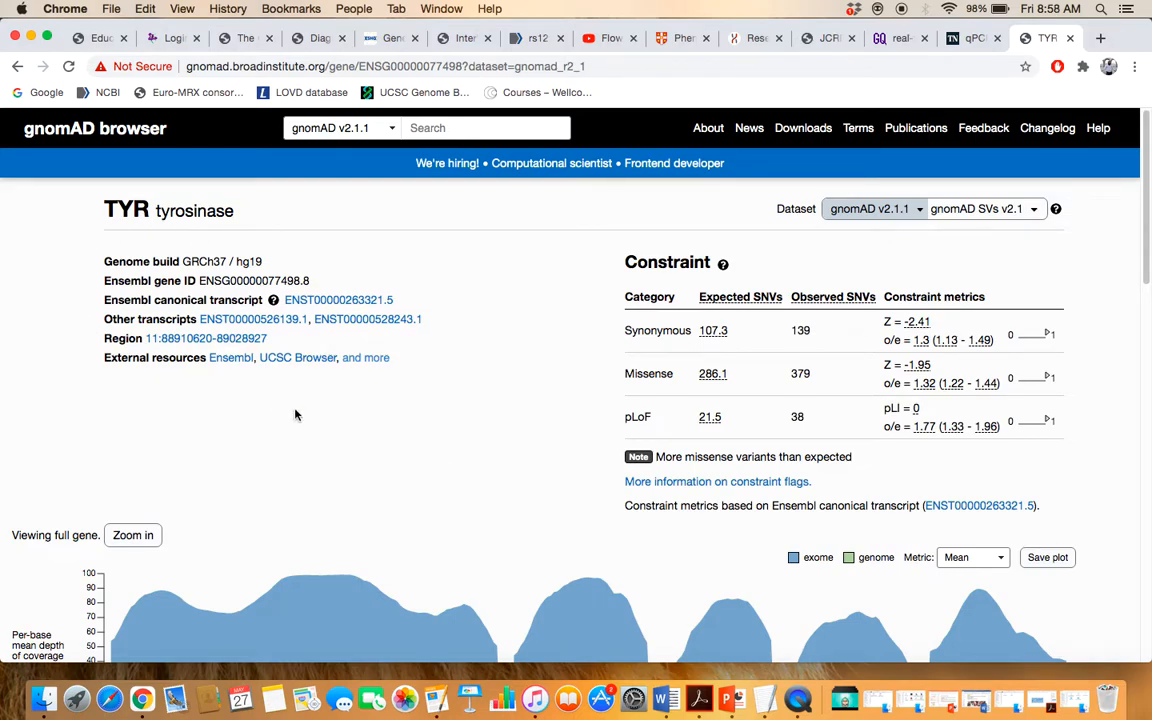
mouse_move(784, 488)
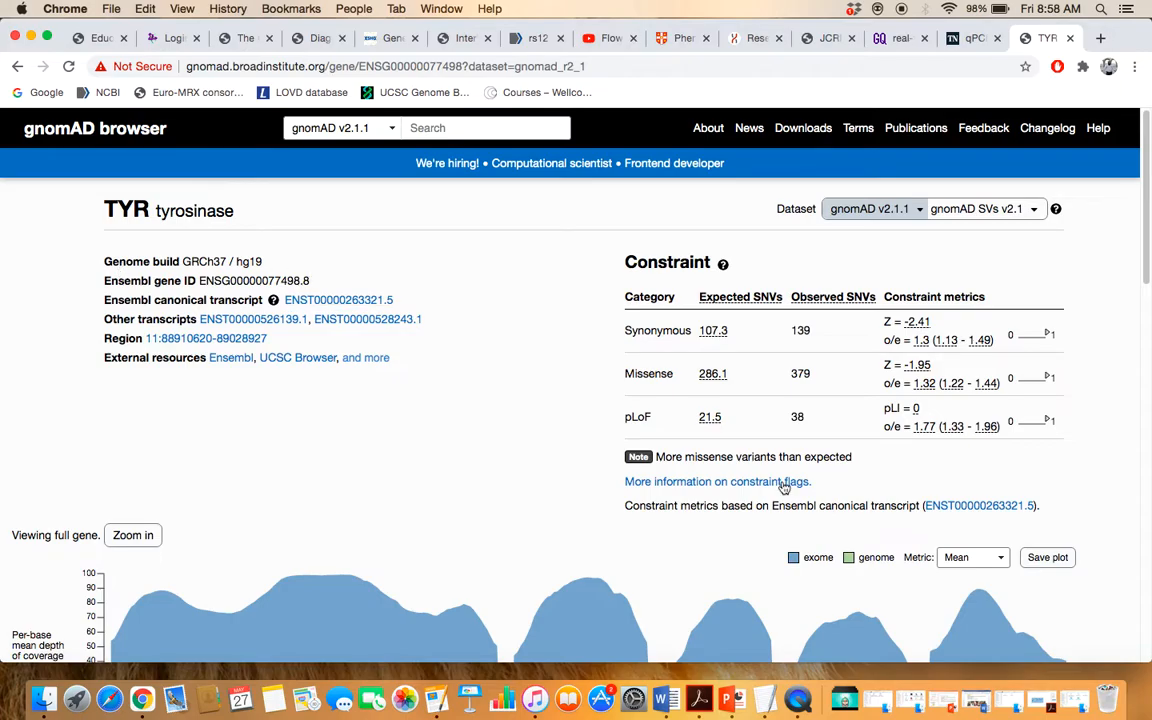
scroll("down", 3)
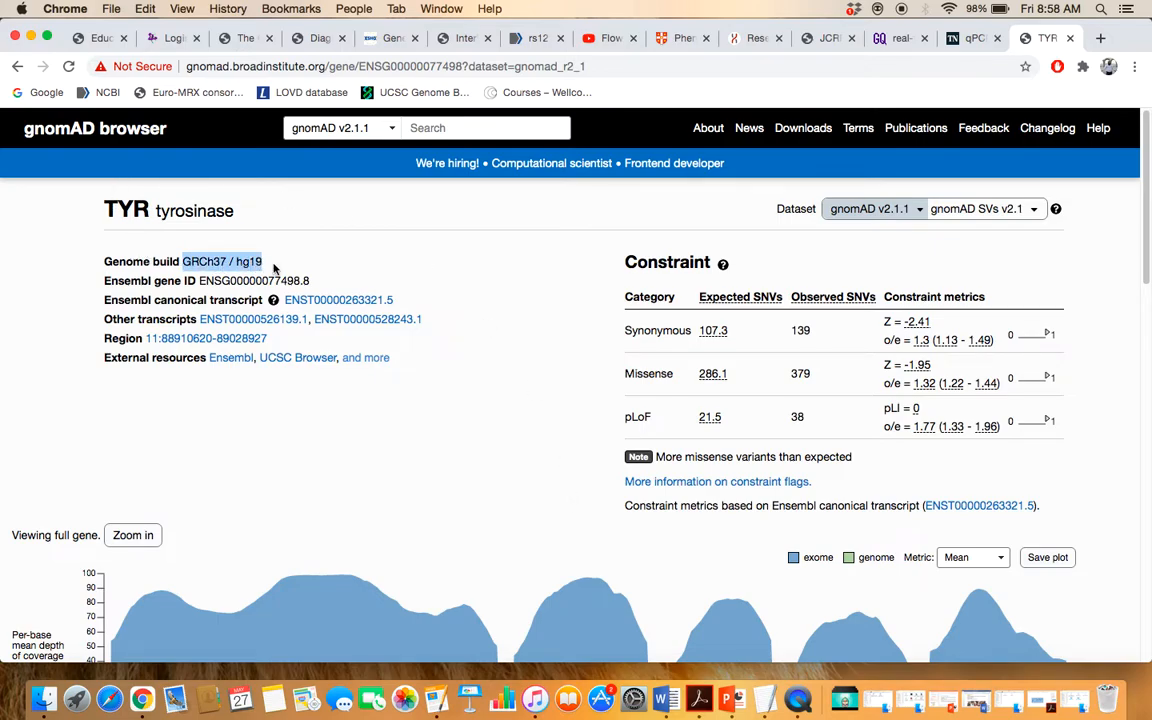
mouse_move(184, 280)
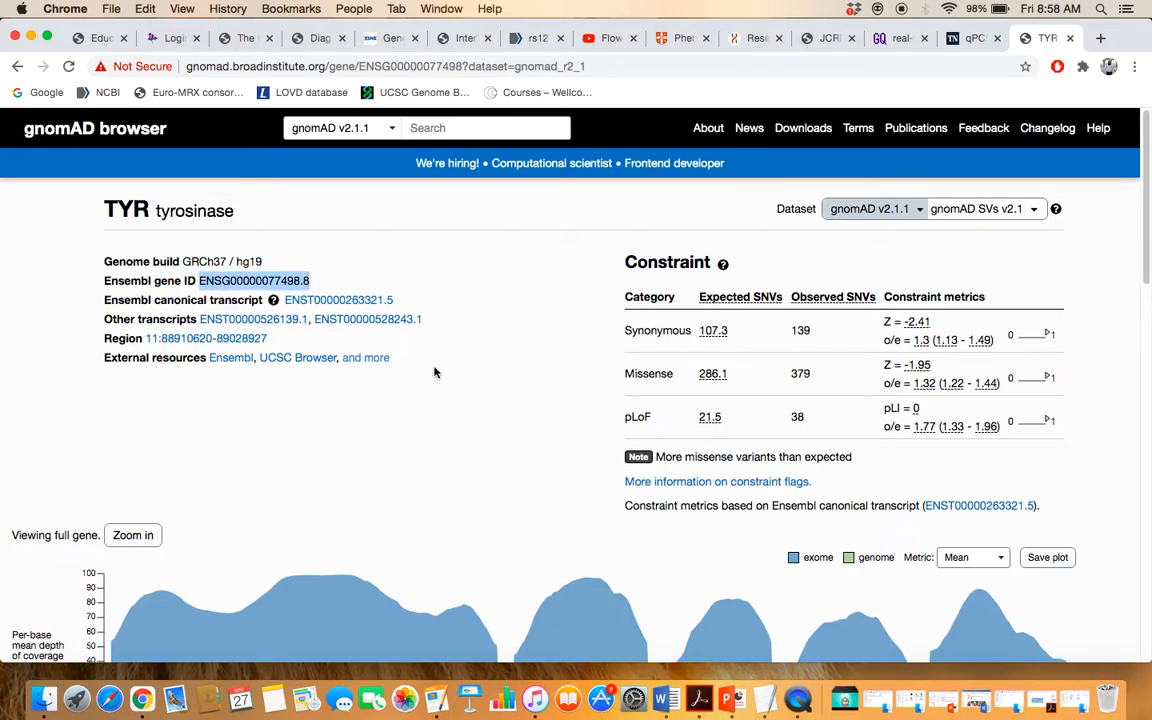
scroll("down", 3)
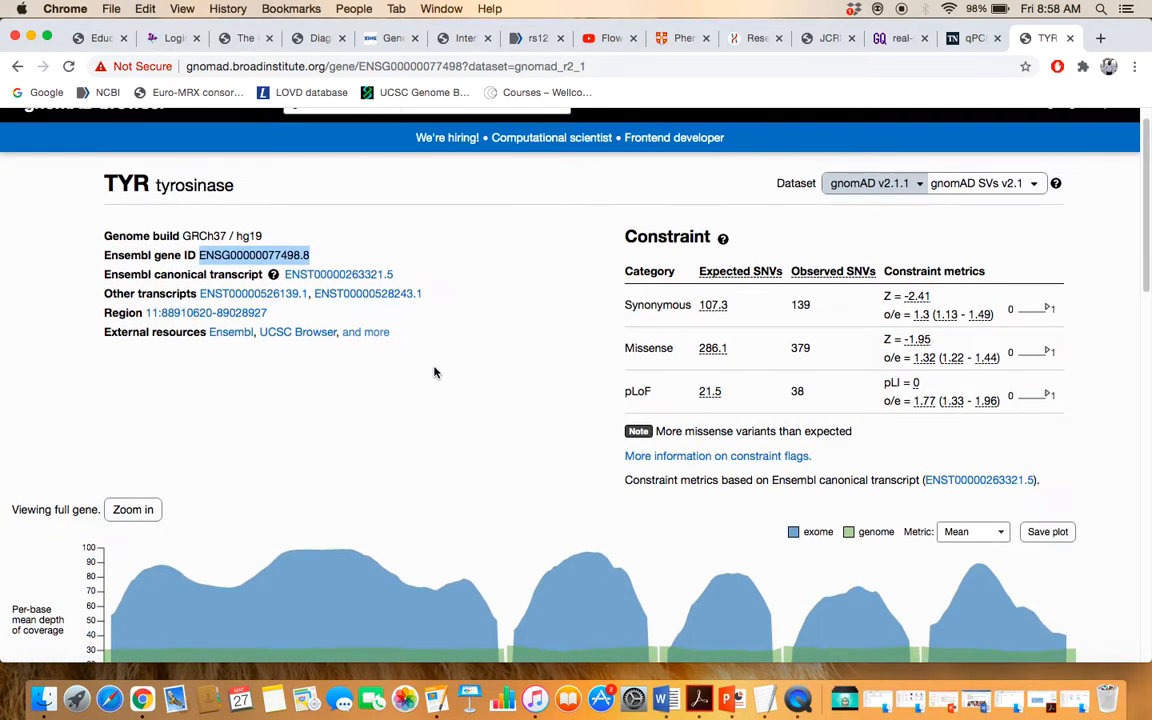
mouse_move(740, 272)
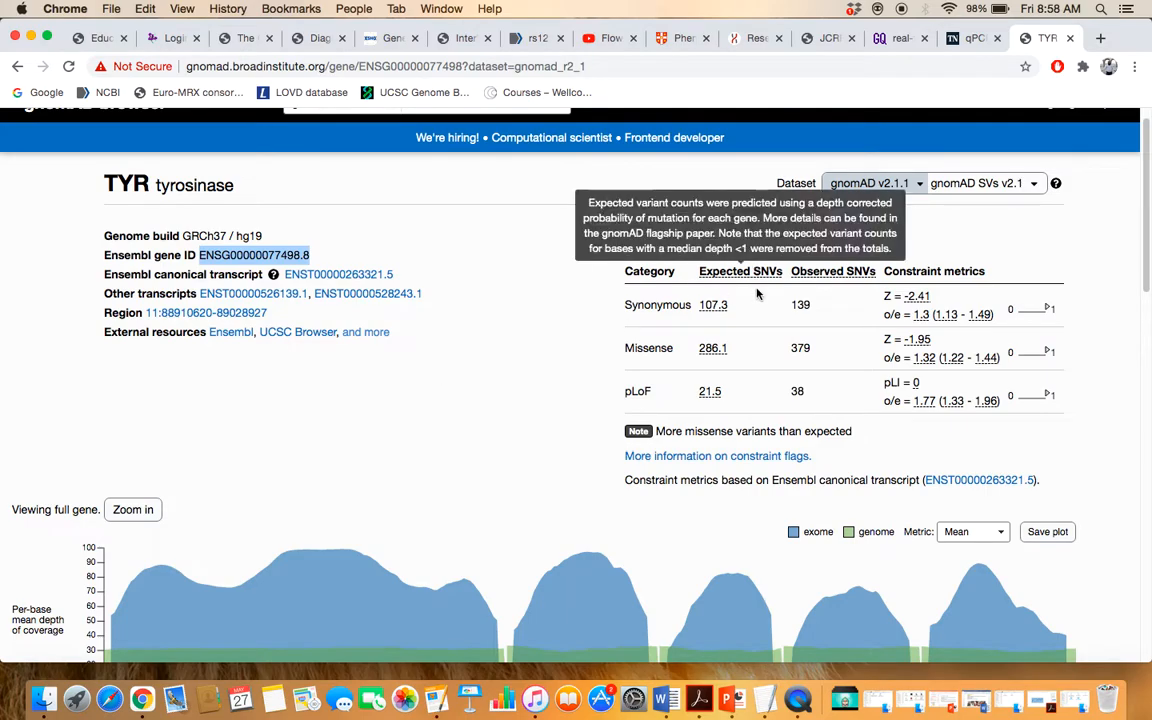
mouse_move(640, 336)
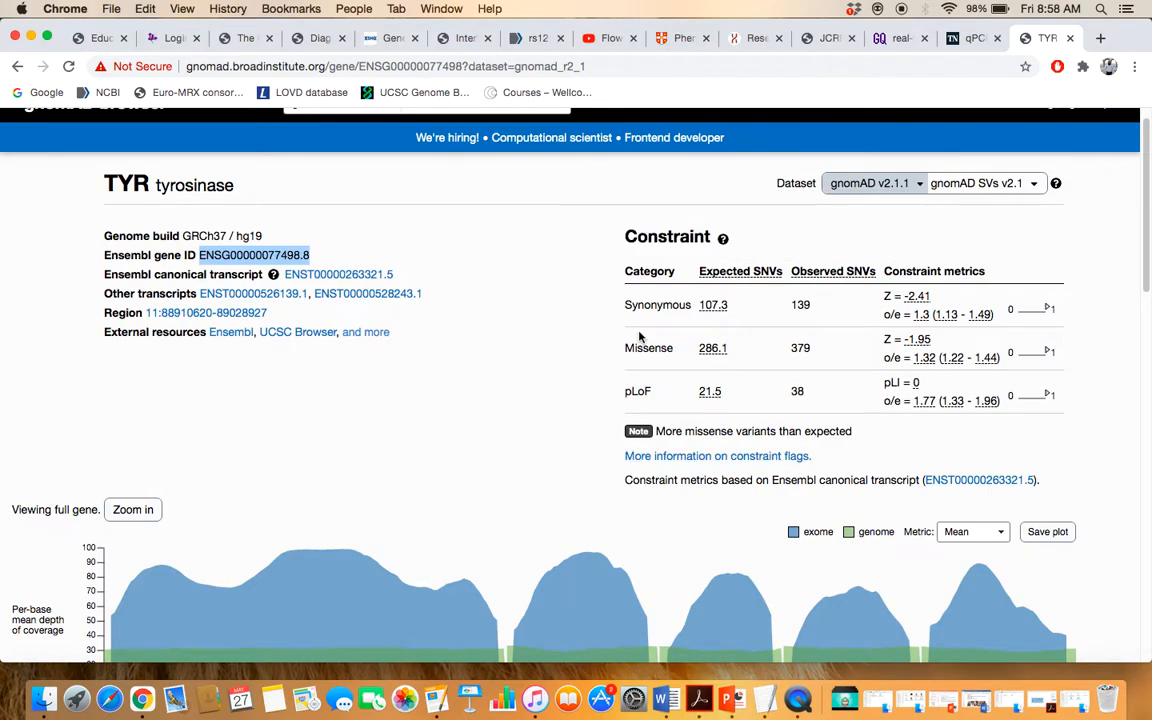
mouse_move(540, 368)
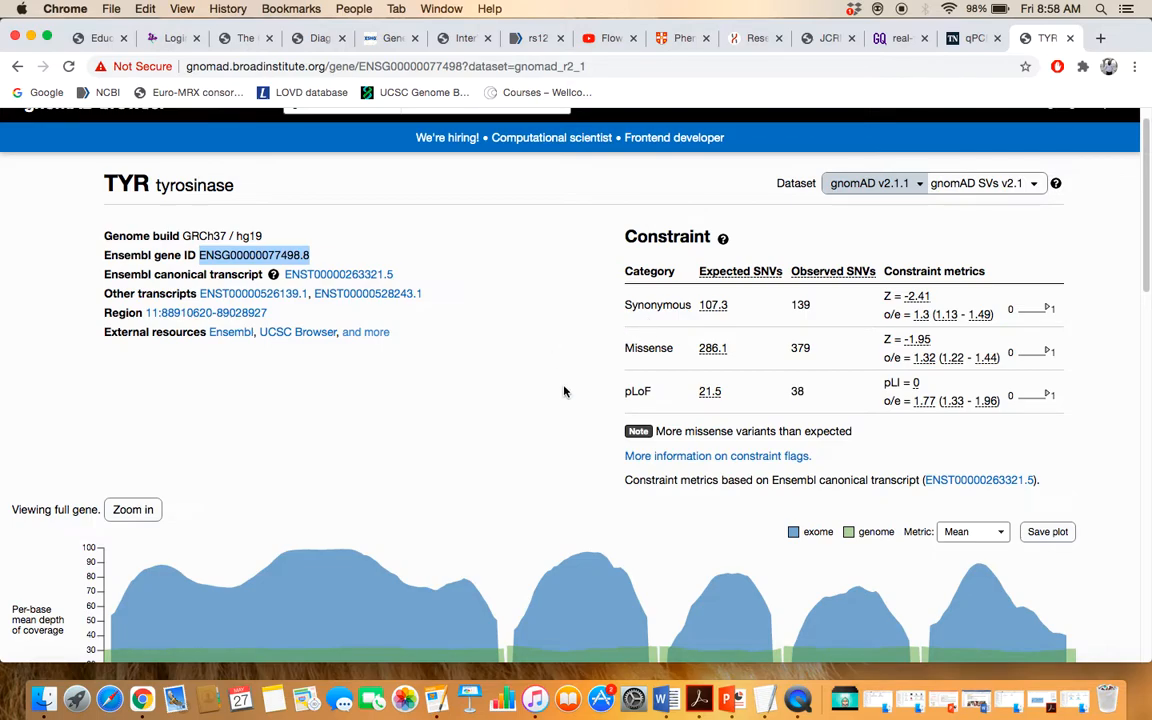
mouse_move(744, 408)
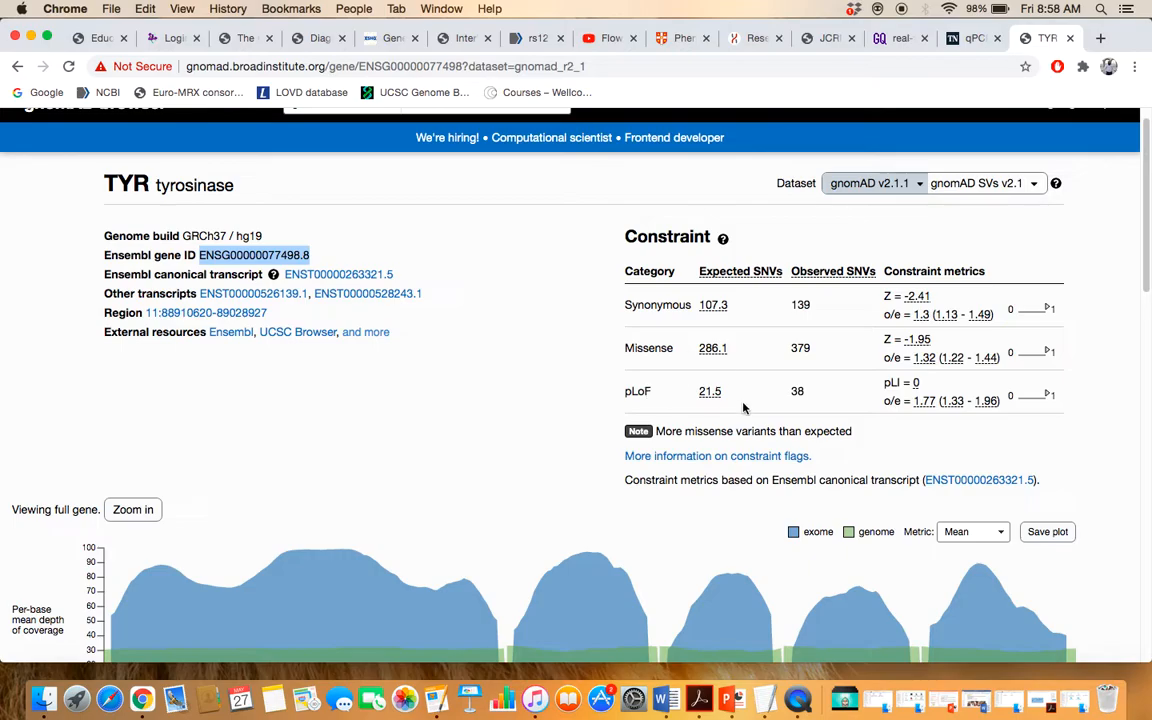
scroll("down", 3)
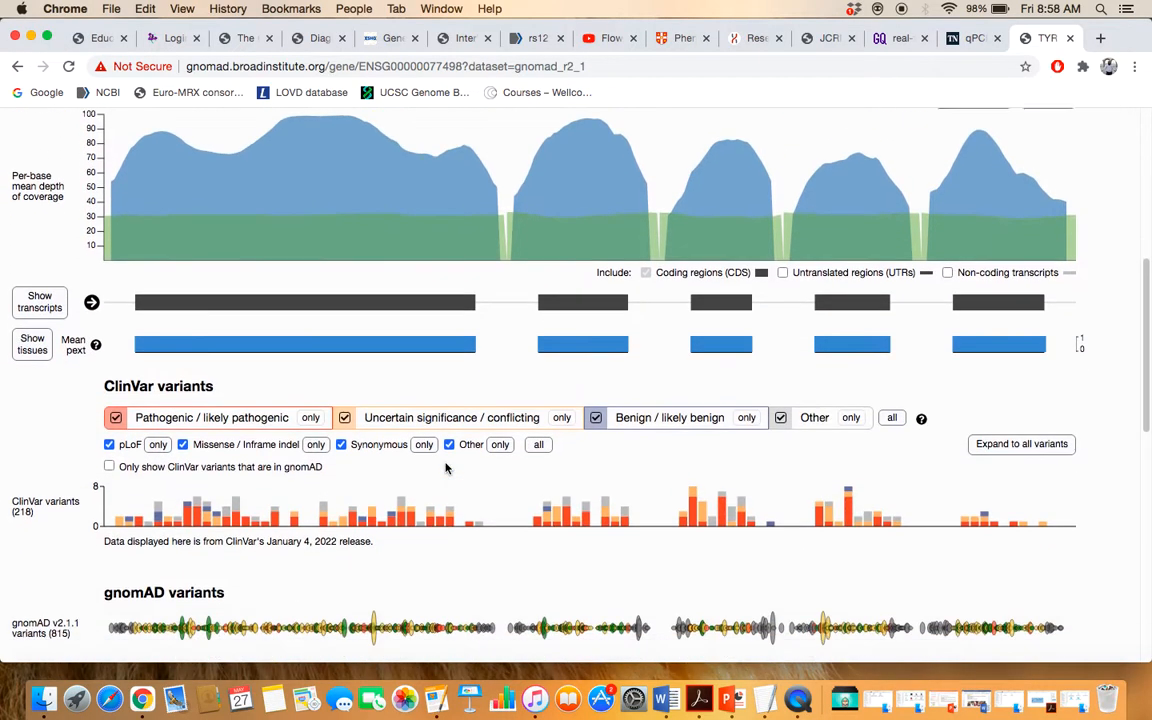
scroll("down", 3)
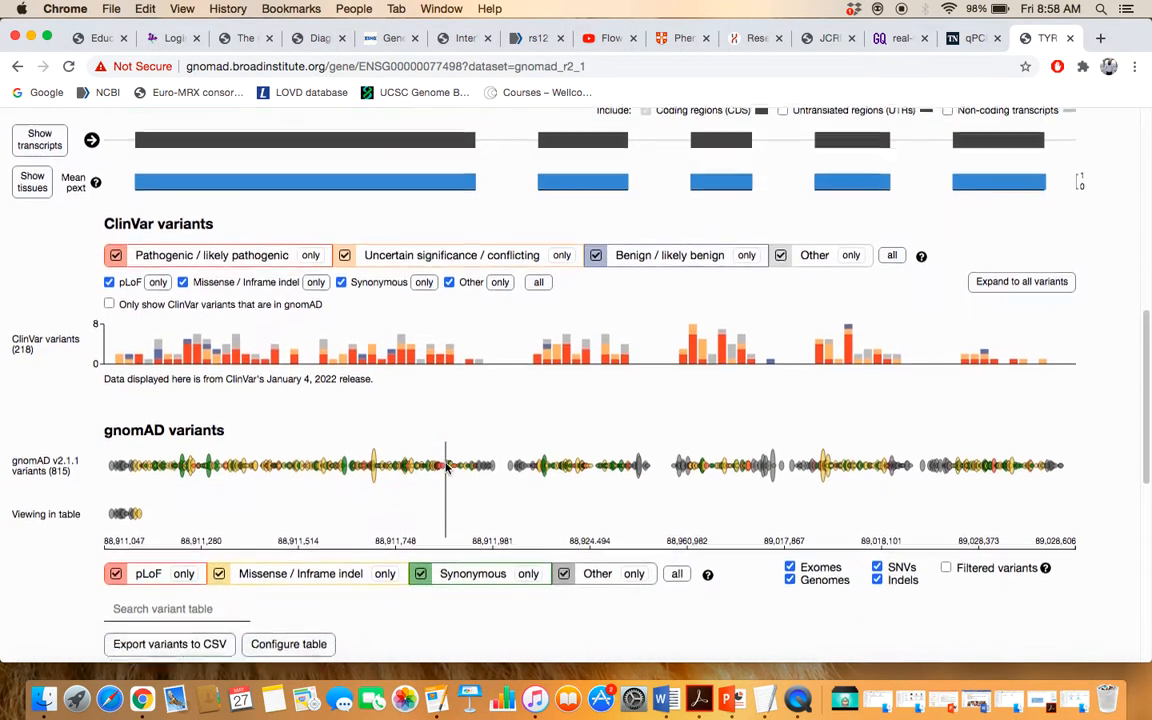
scroll("down", 3)
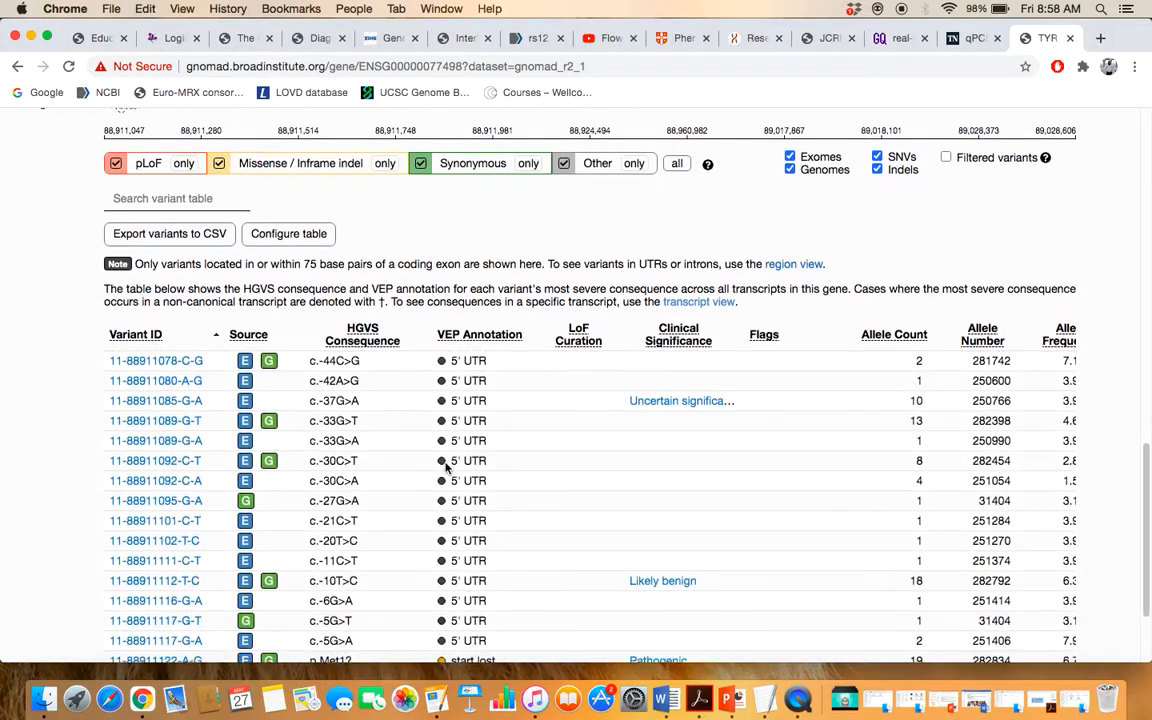
mouse_move(62, 492)
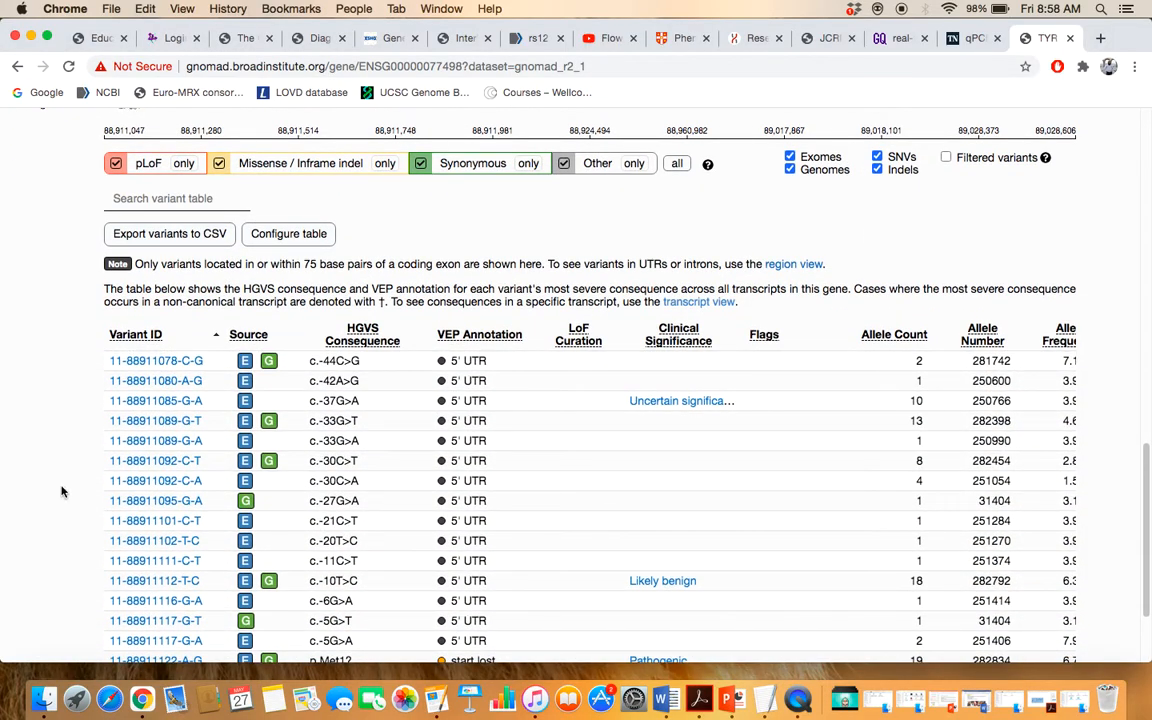
scroll("down", 3)
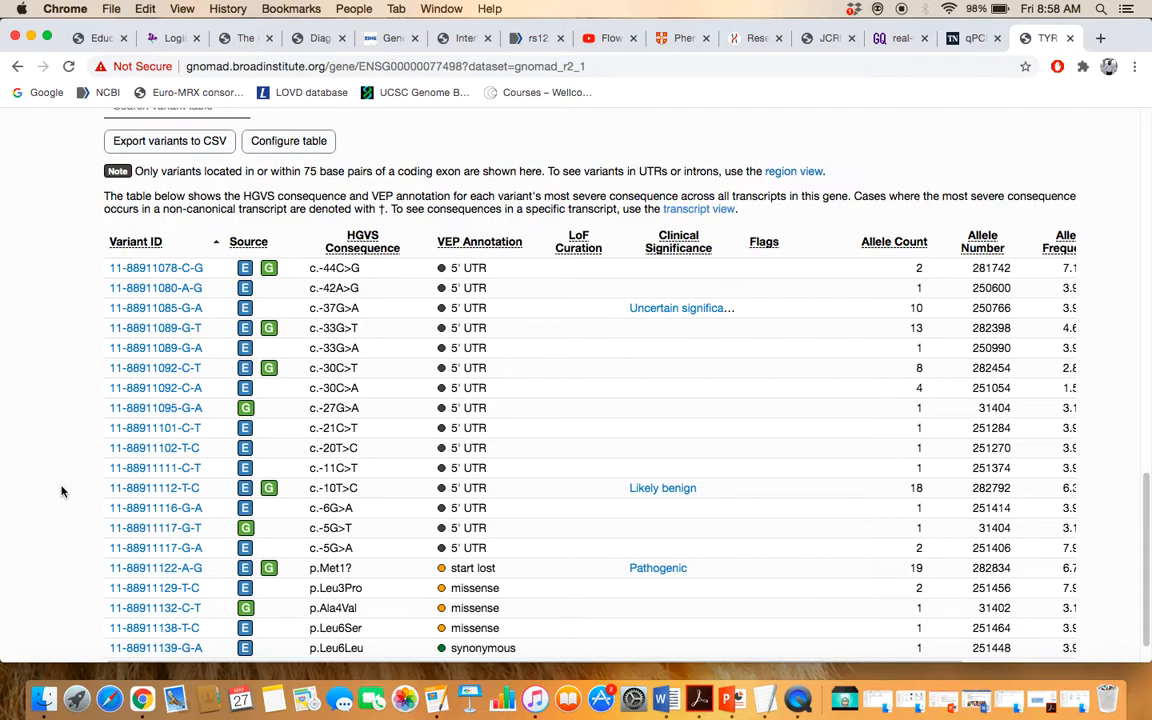
mouse_move(156, 268)
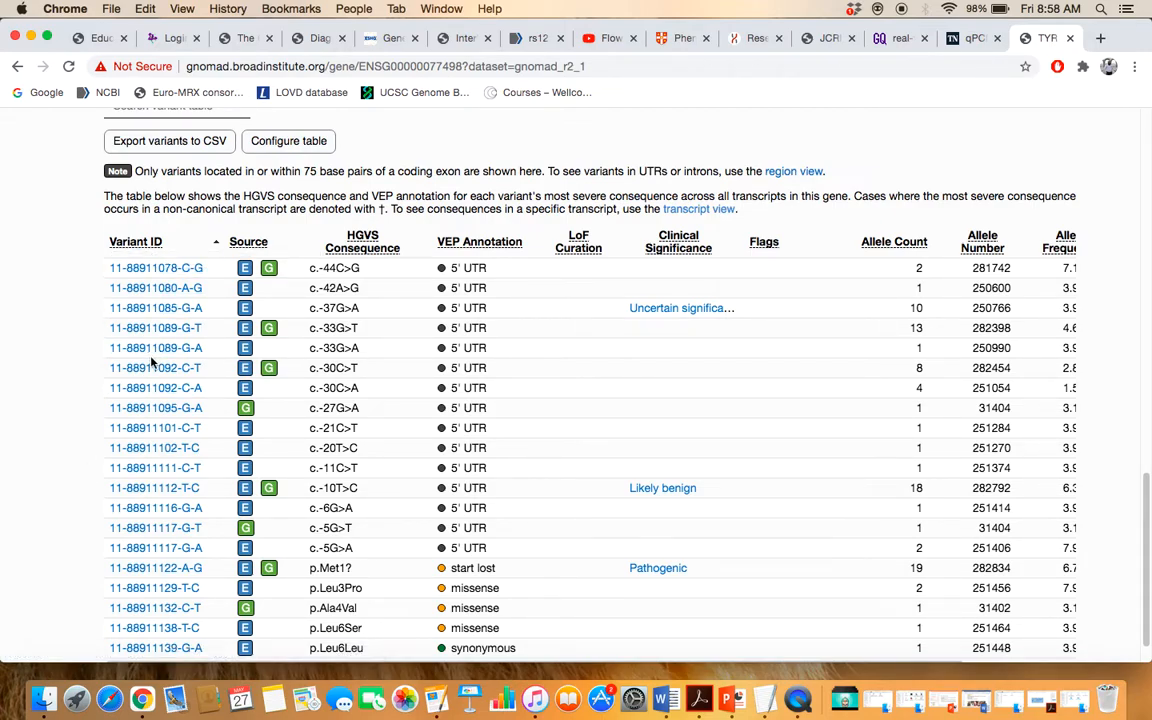
mouse_move(156, 348)
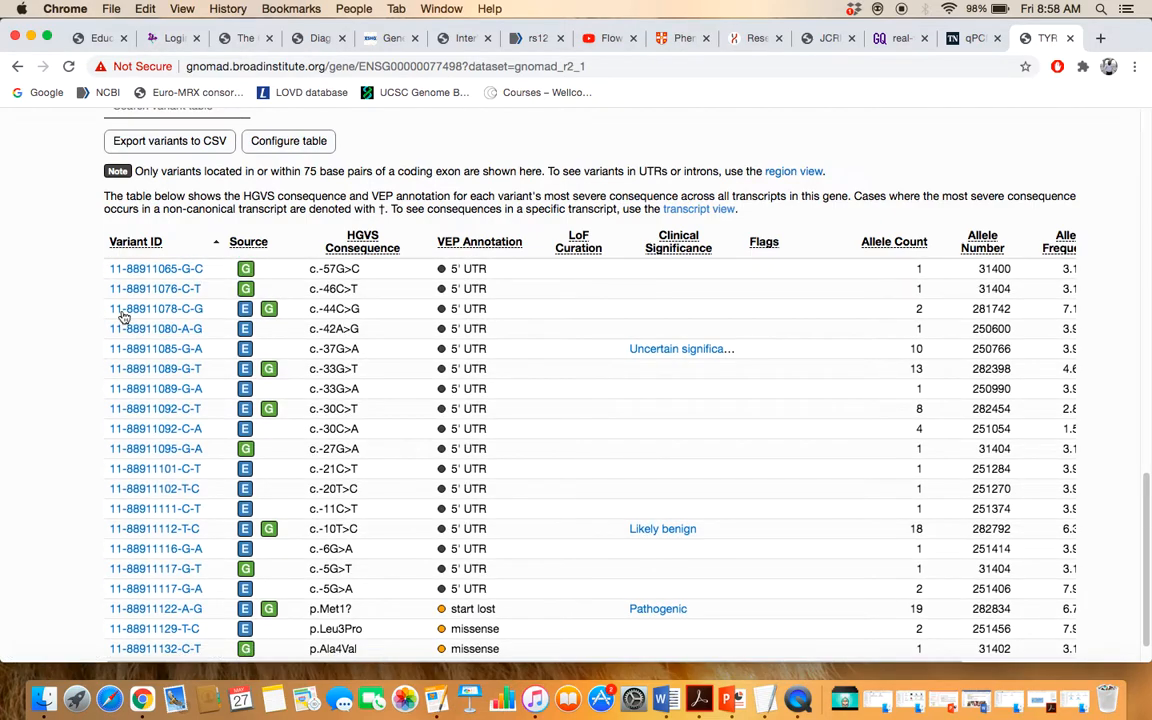
mouse_move(156, 268)
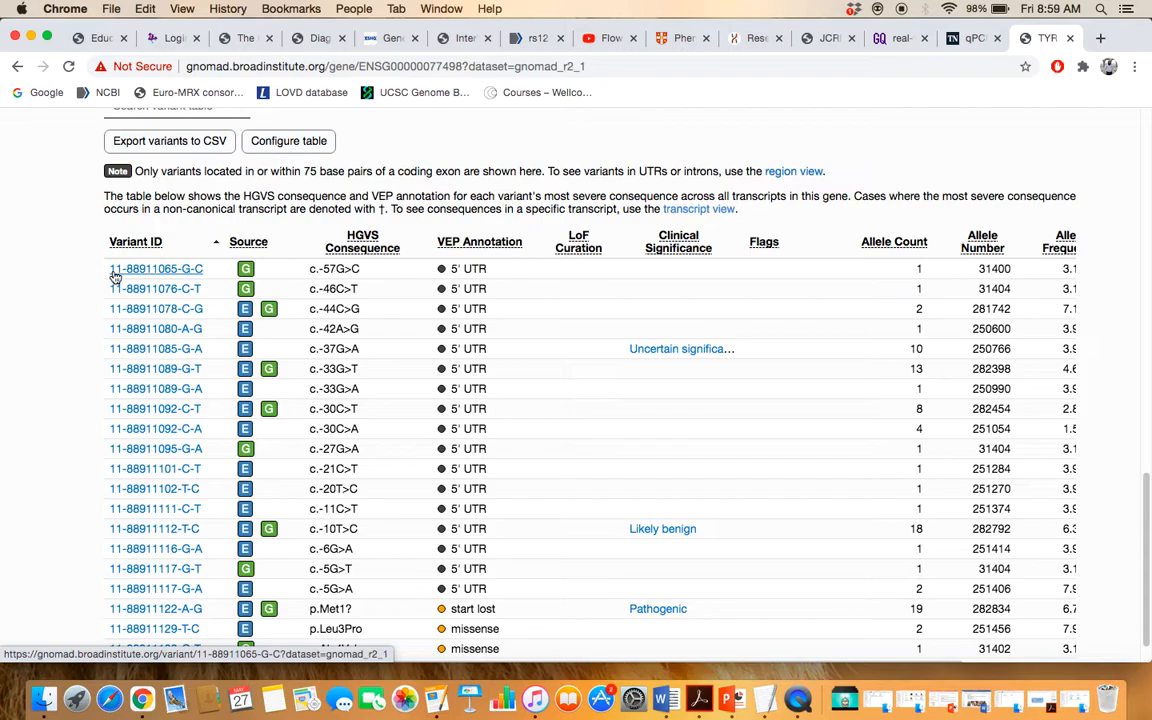
mouse_move(170, 268)
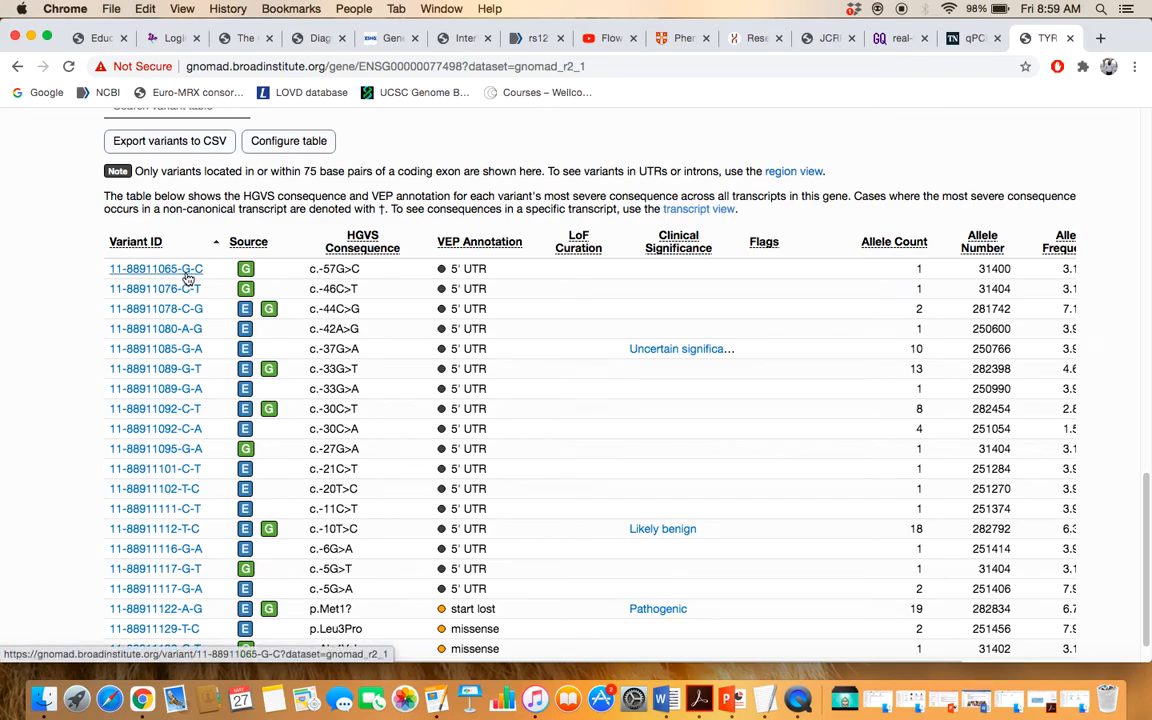
mouse_move(200, 276)
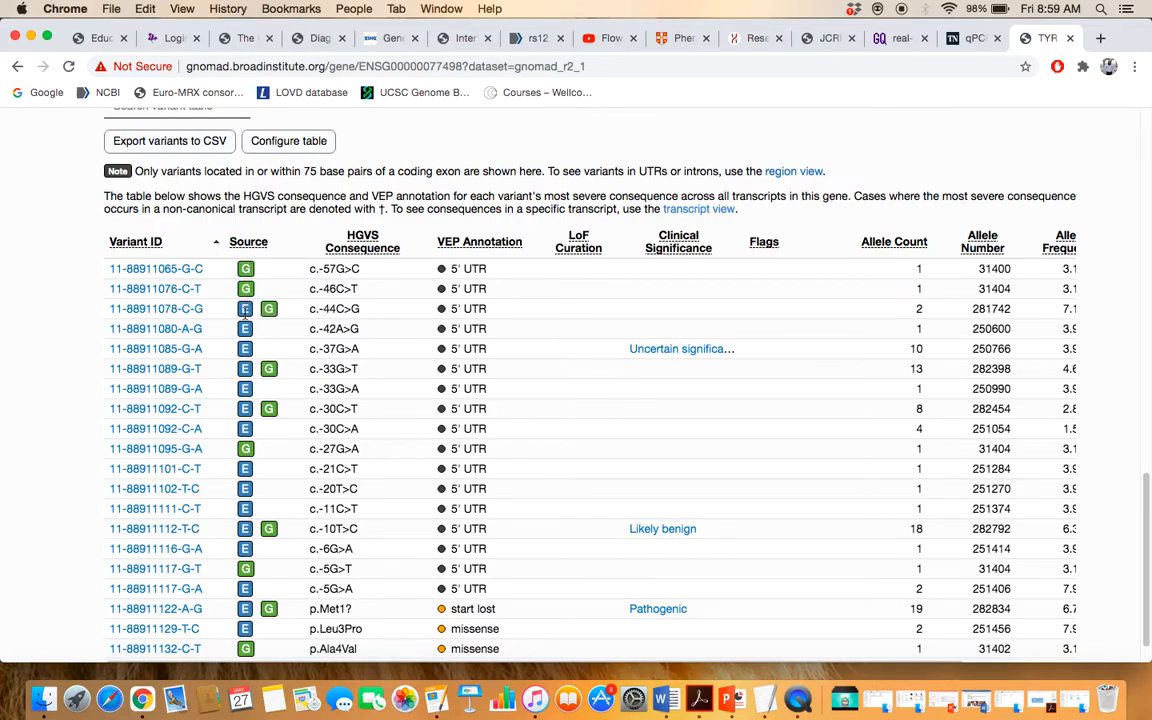
scroll("down", 3)
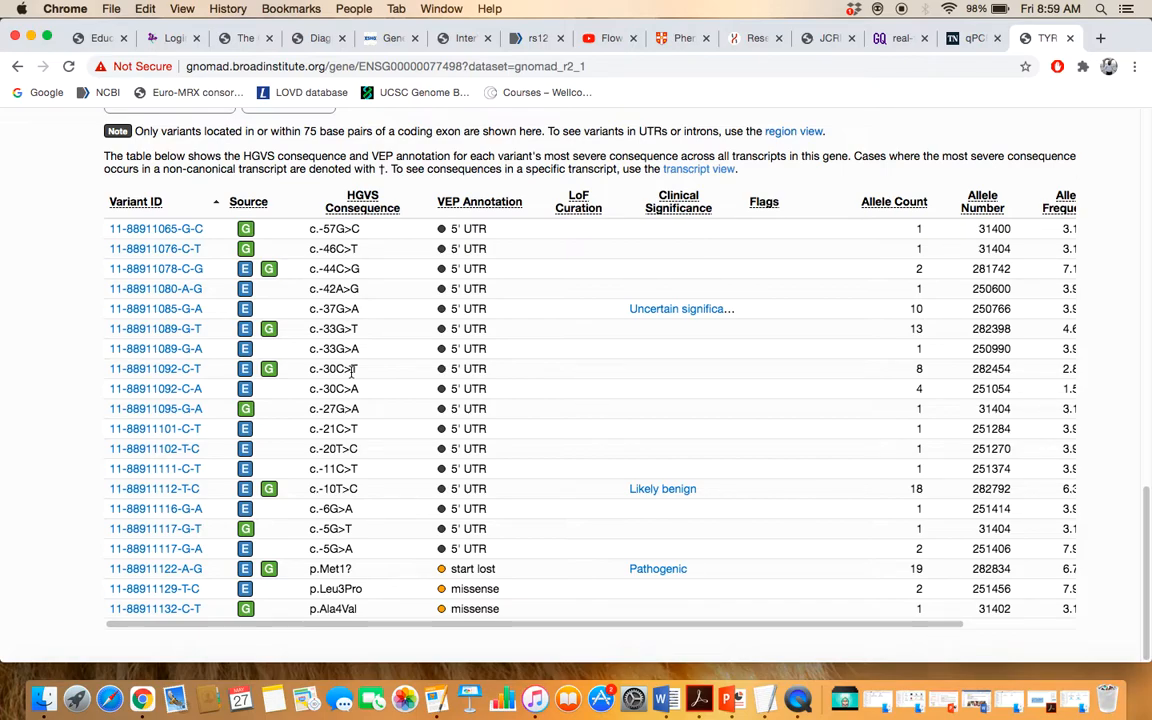
mouse_move(490, 308)
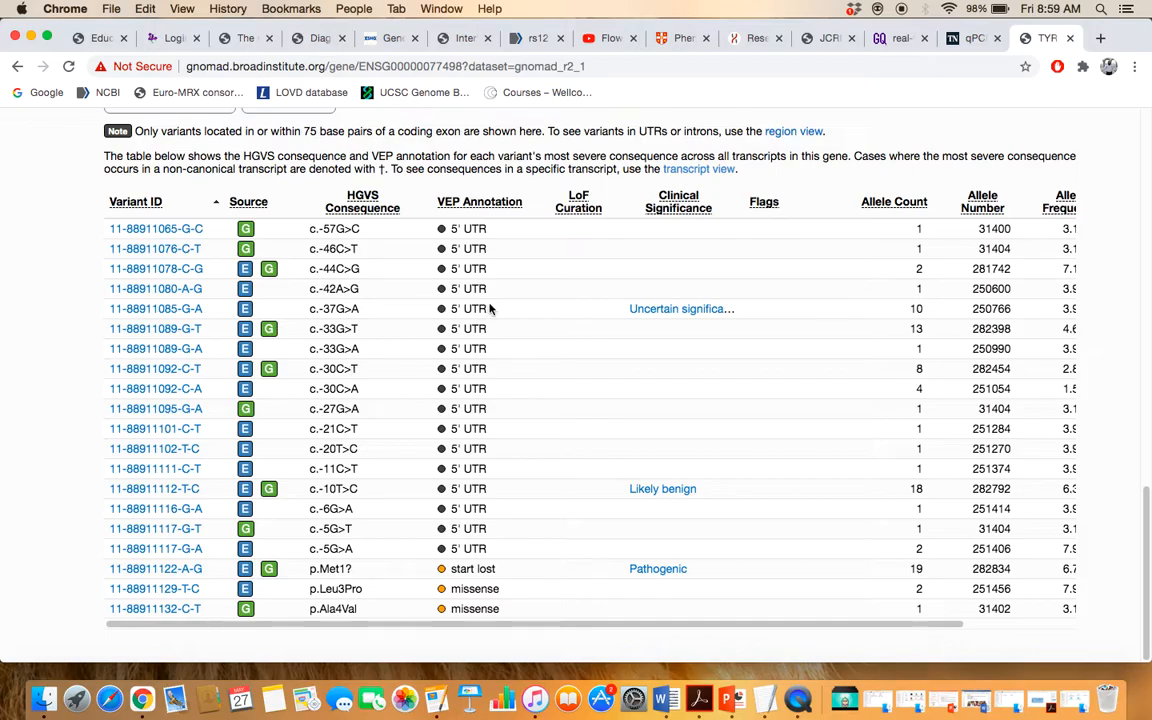
Step: Scroll the TYR variant table down past missense, synonymous and frameshift rows toward p.Gly47Asp
scroll("down", 3)
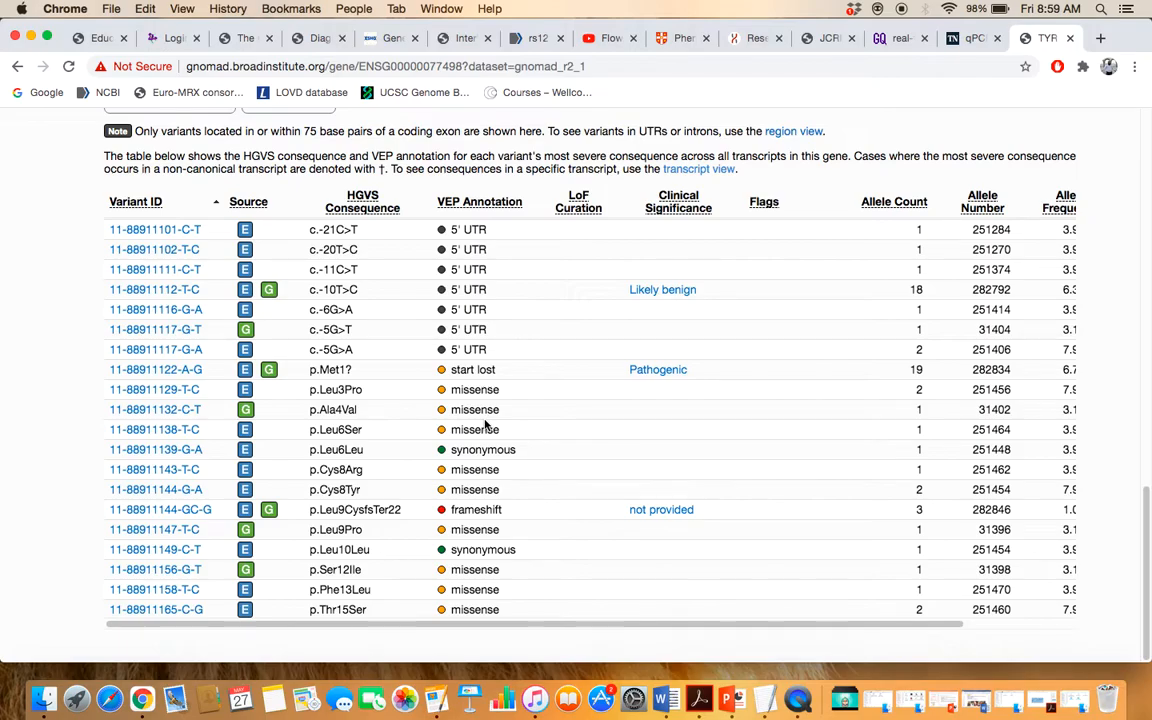
mouse_move(472, 296)
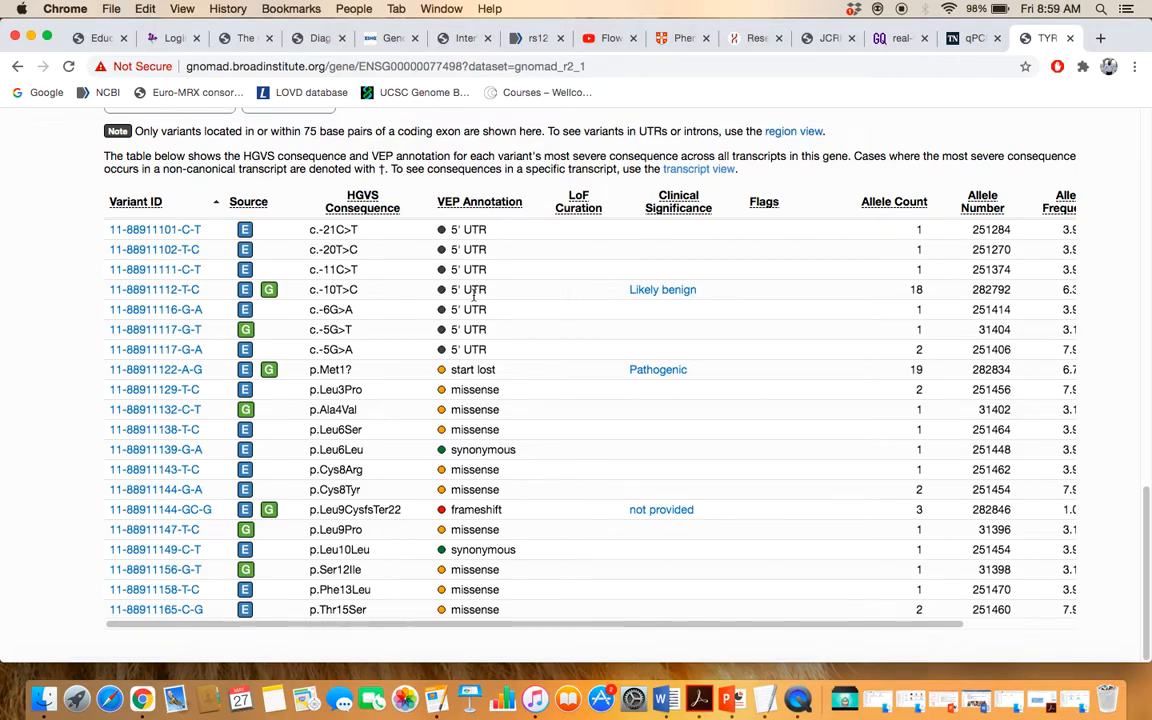
scroll("down", 3)
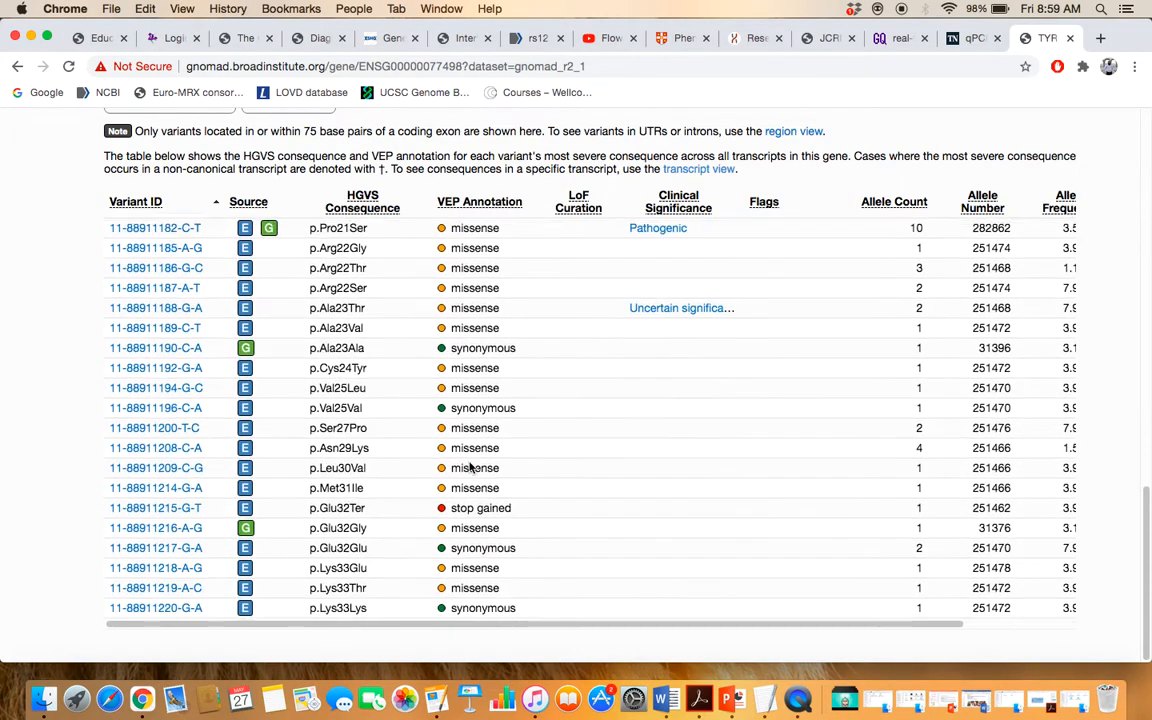
scroll("down", 3)
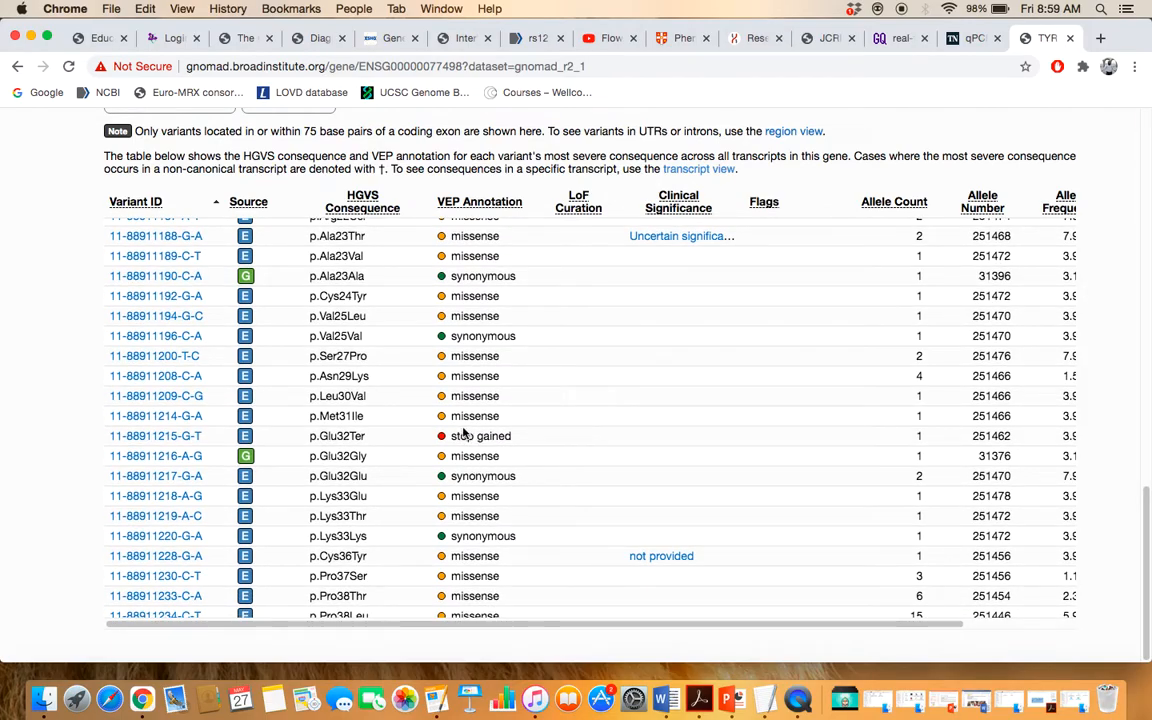
scroll("down", 3)
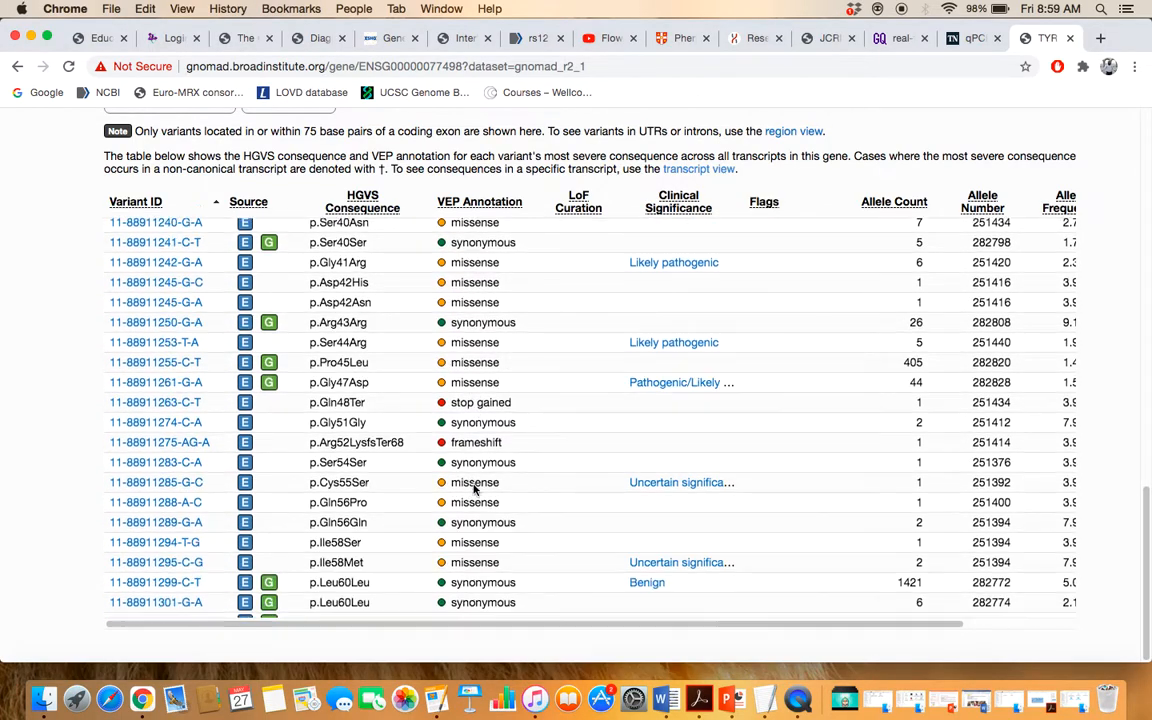
scroll("down", 3)
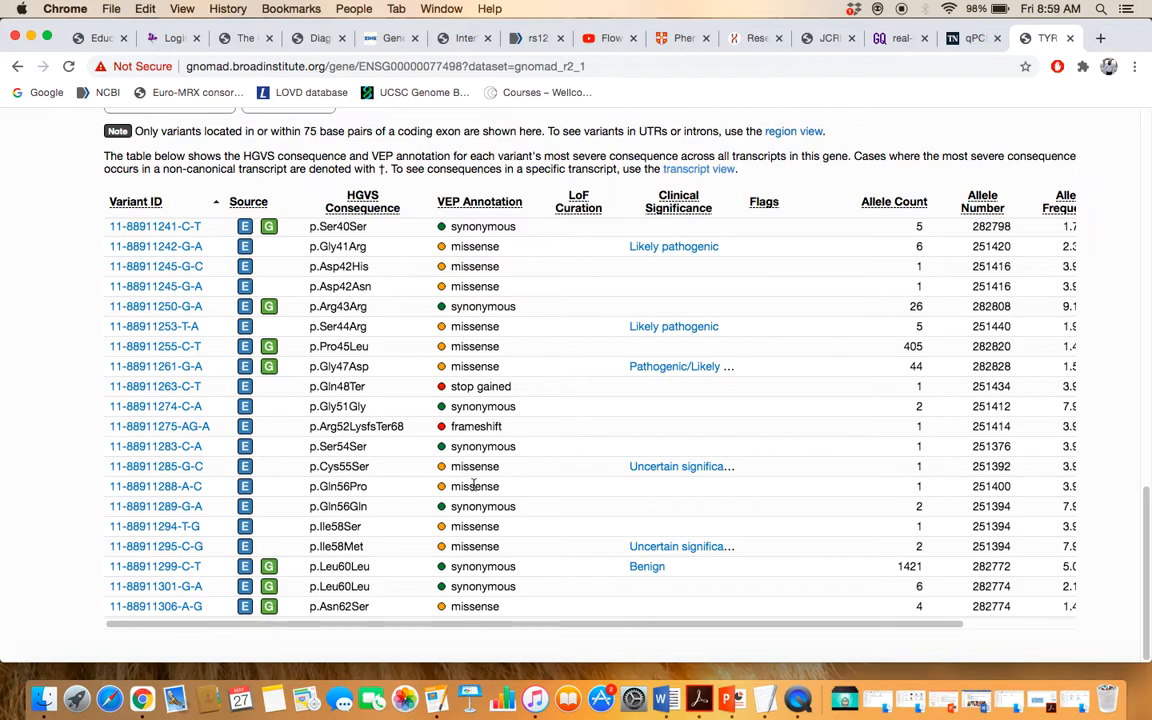
scroll("down", 3)
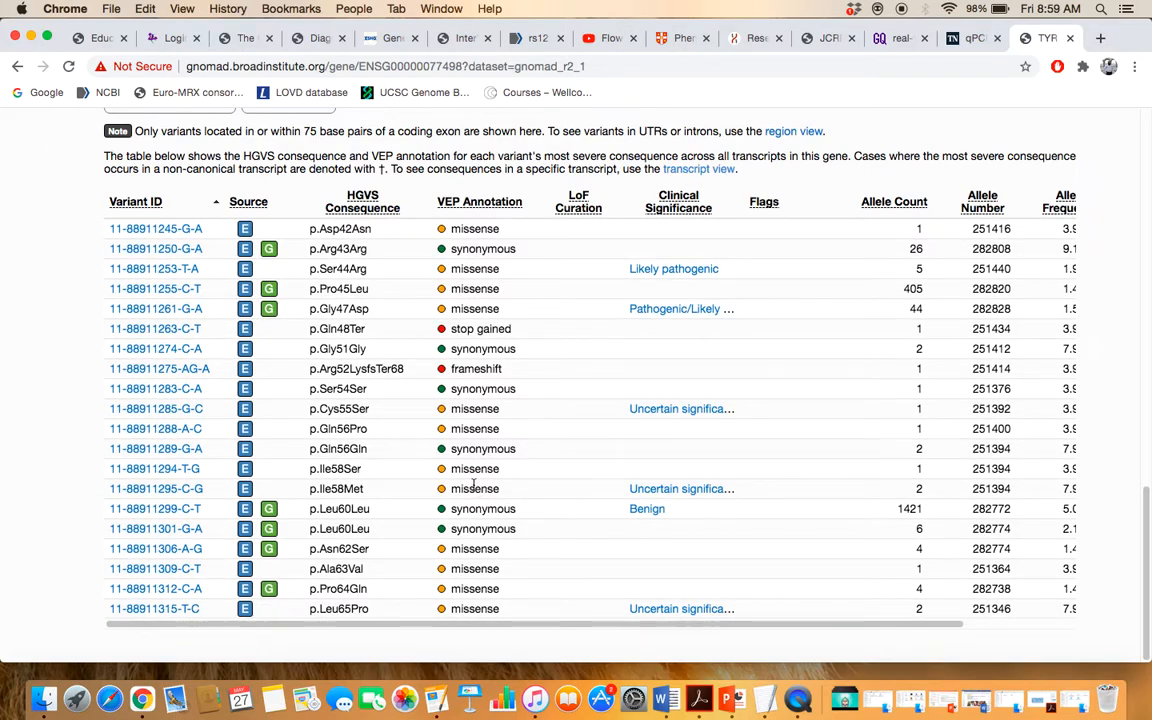
mouse_move(660, 342)
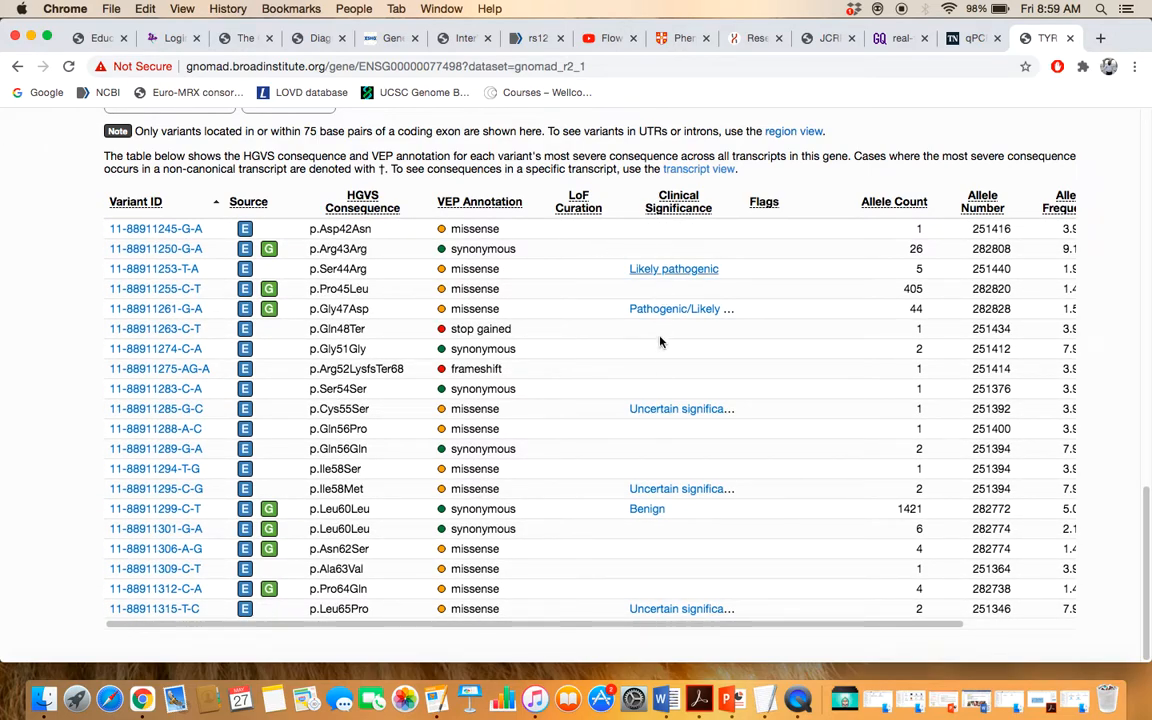
mouse_move(672, 288)
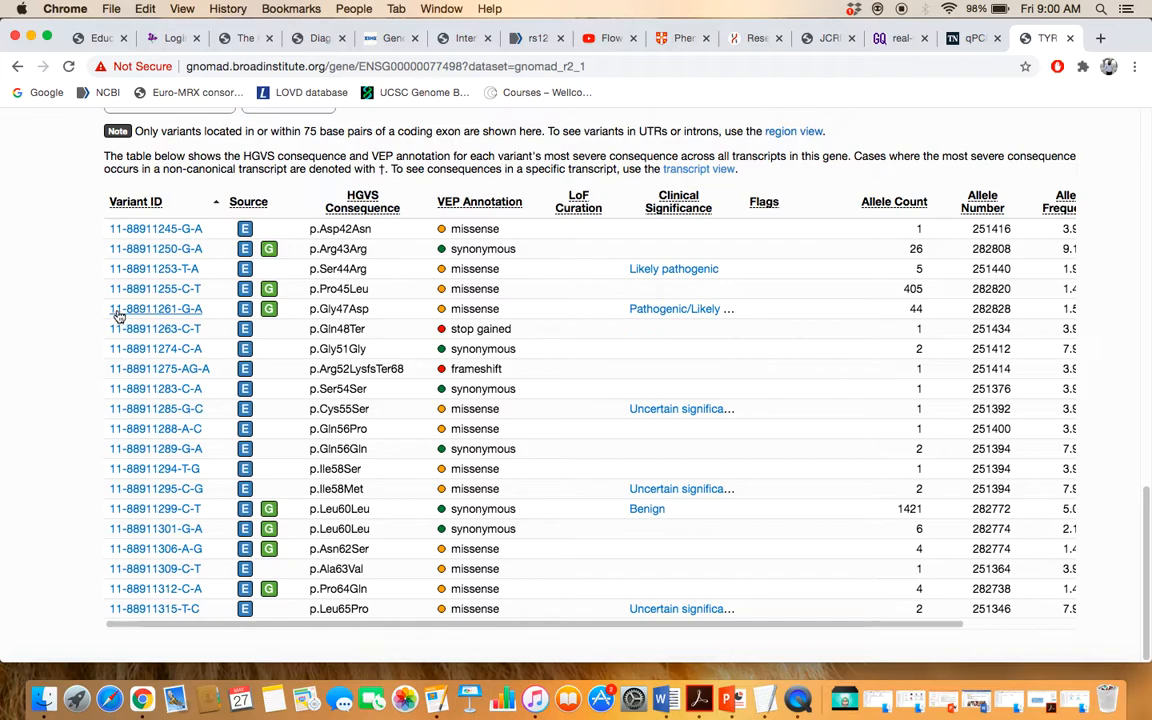
mouse_move(156, 308)
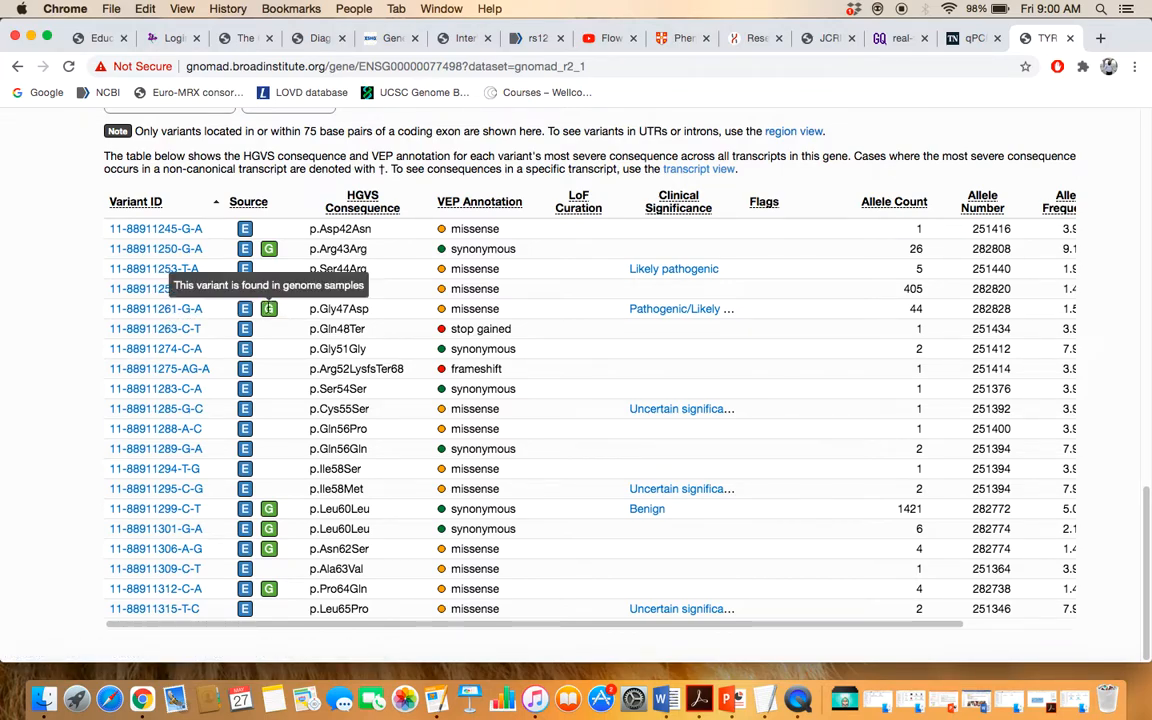
mouse_move(224, 314)
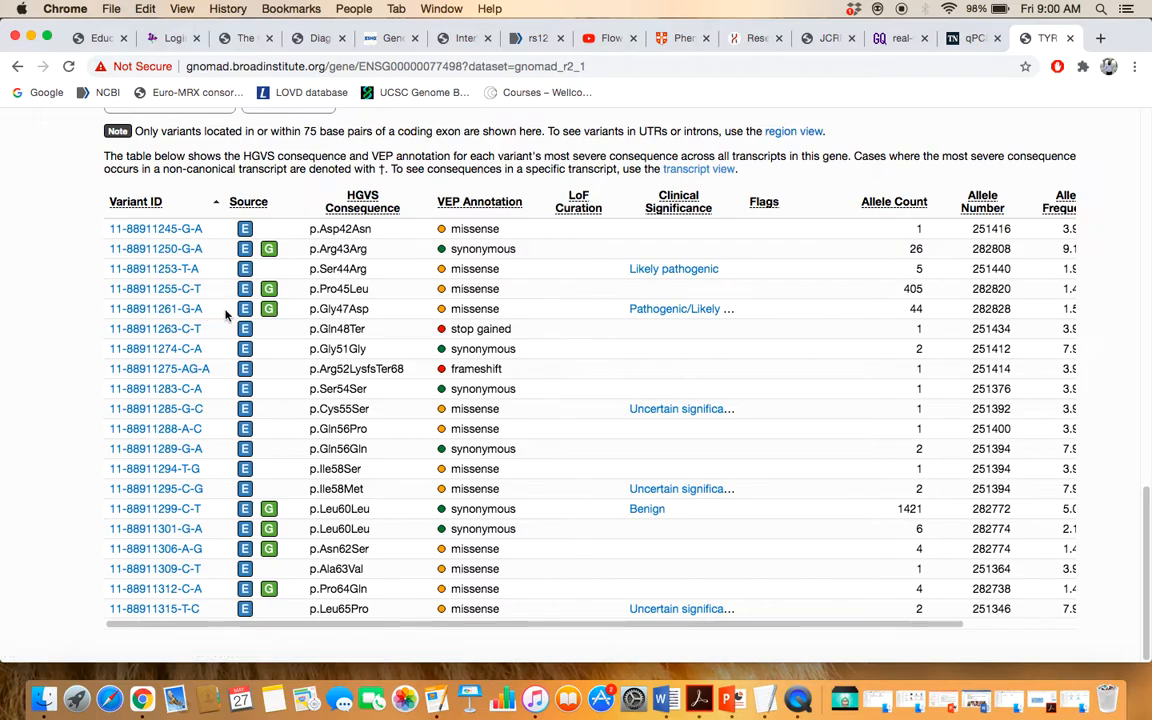
mouse_move(268, 308)
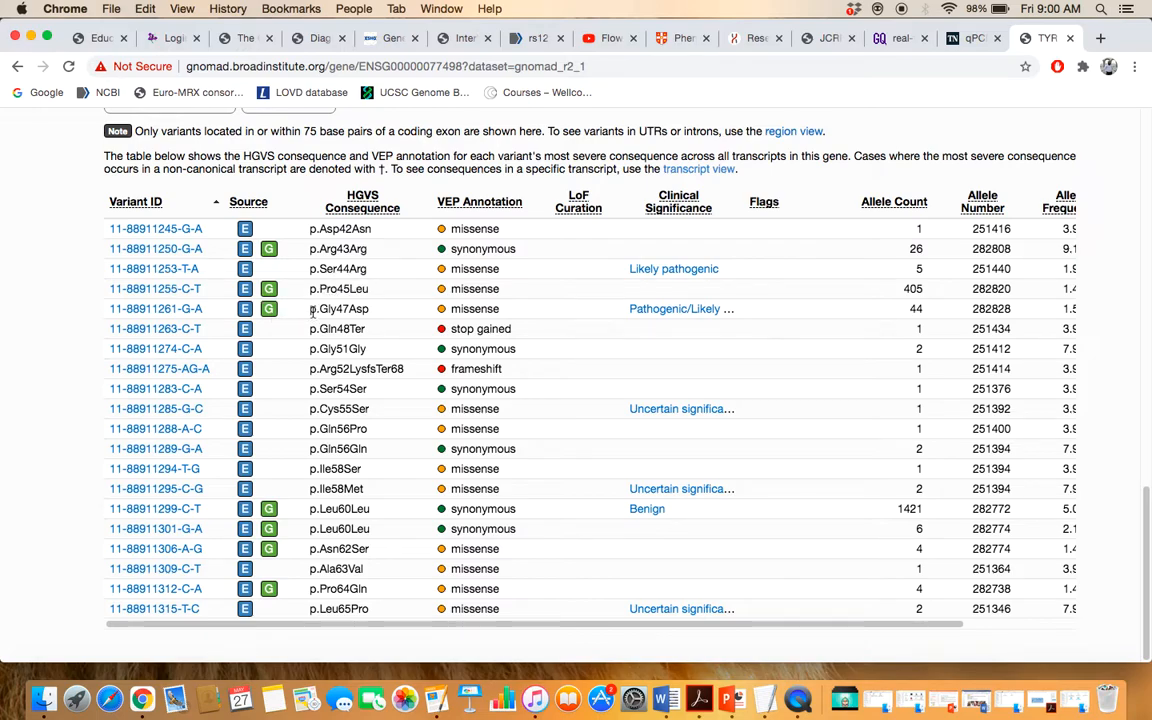
Step: Highlight p.Gly47Asp and its allele count 44, then reveal Allele Frequency and Number of Homozygotes columns
double_click(338, 308)
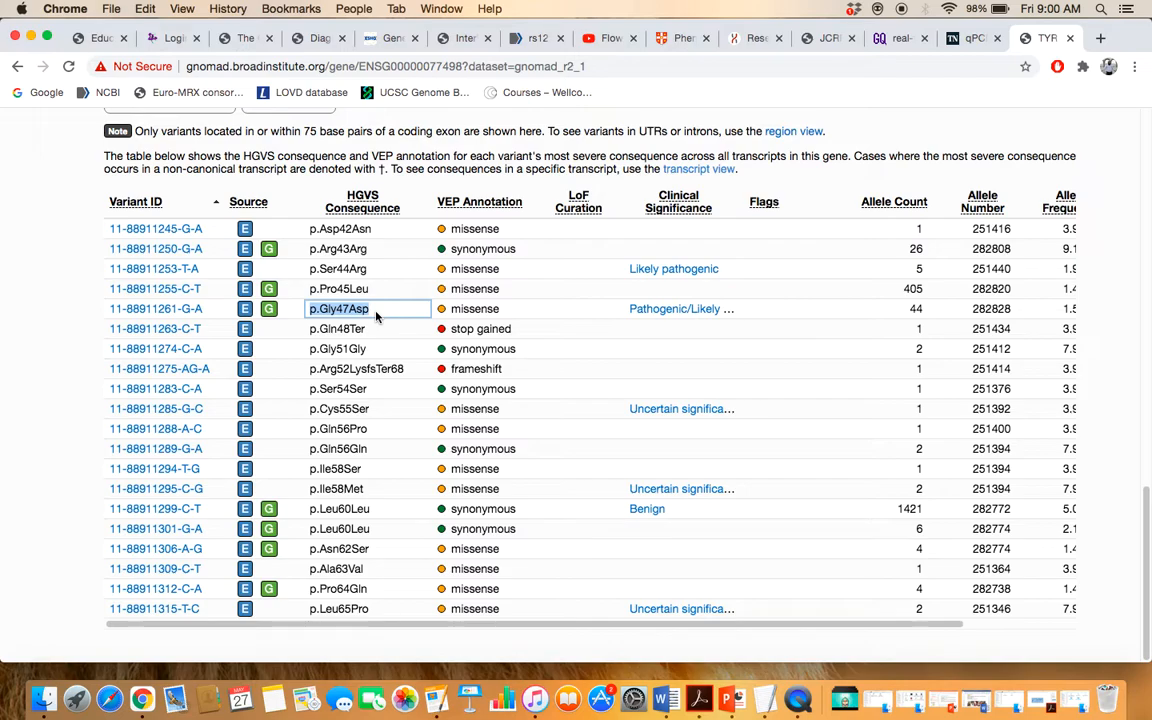
mouse_move(358, 312)
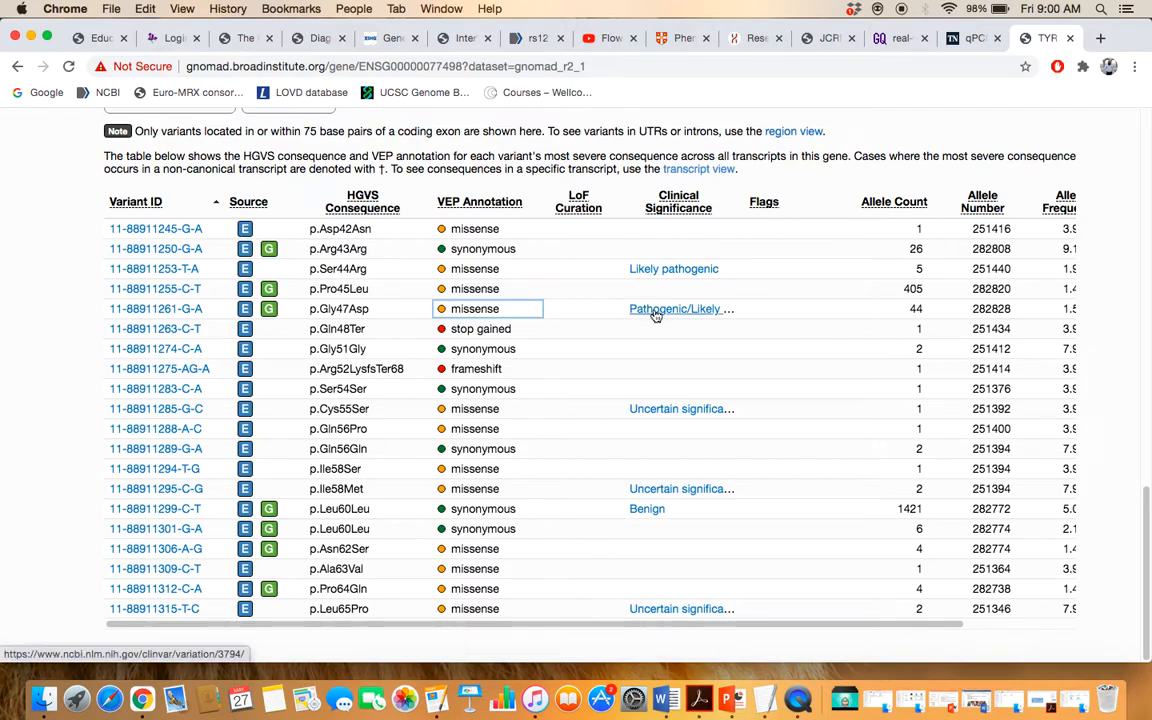
mouse_move(716, 312)
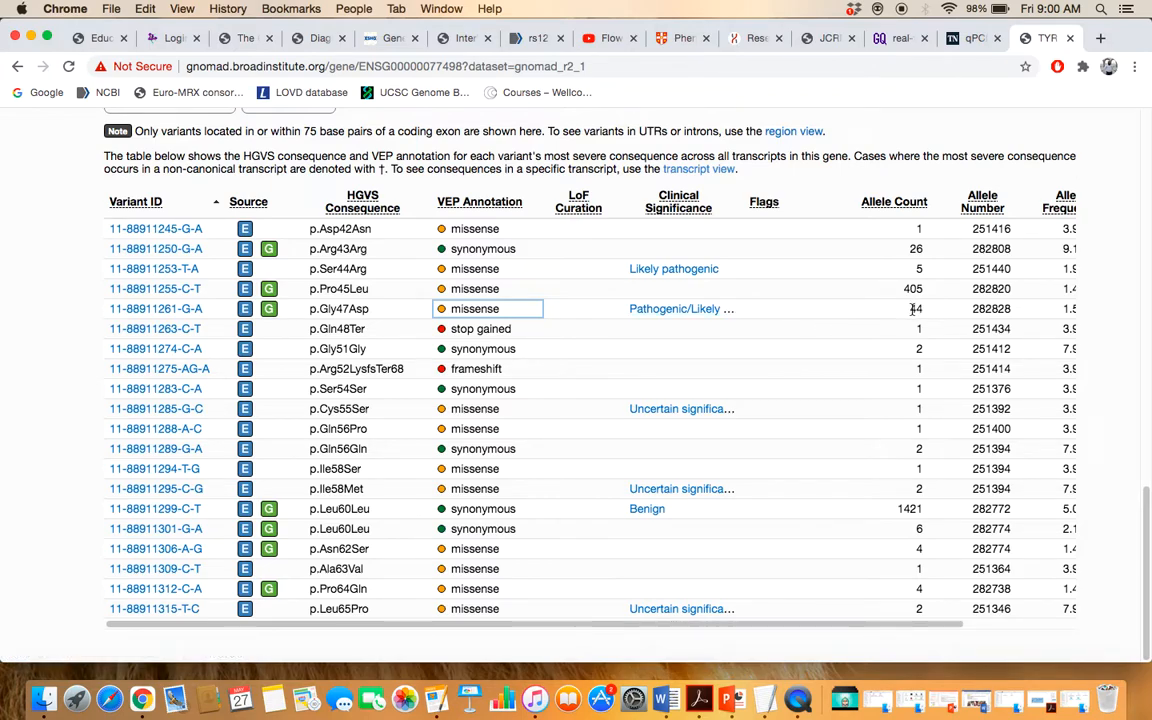
left_click(898, 308)
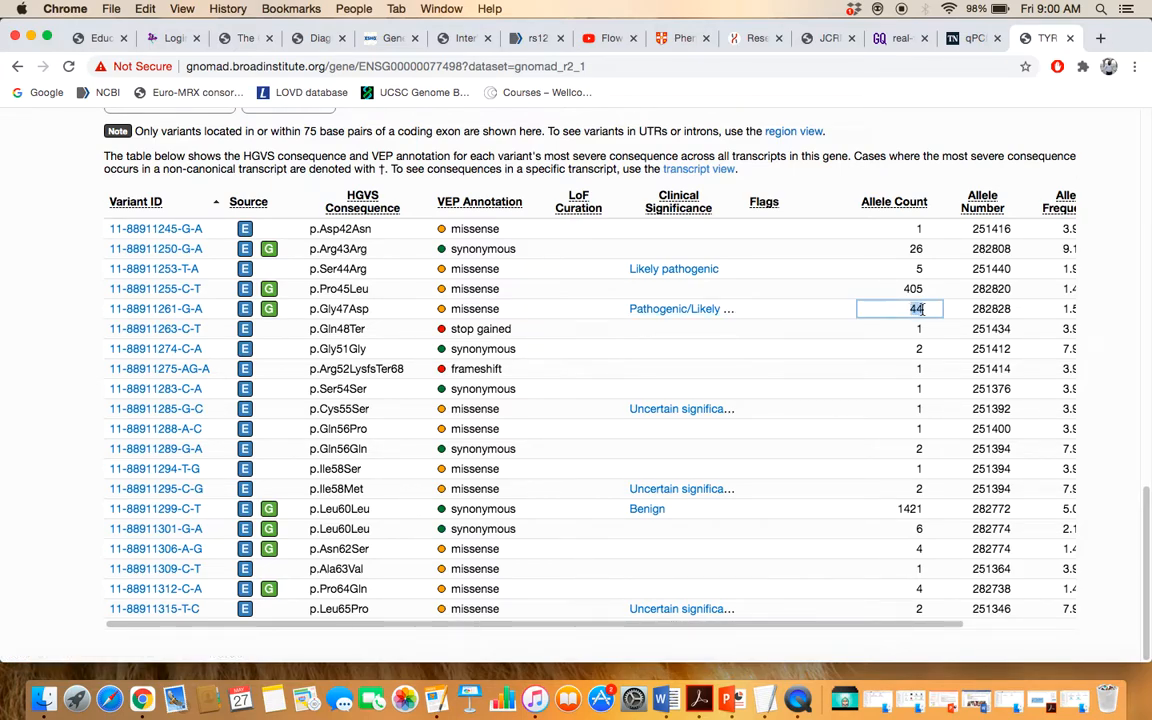
mouse_move(268, 288)
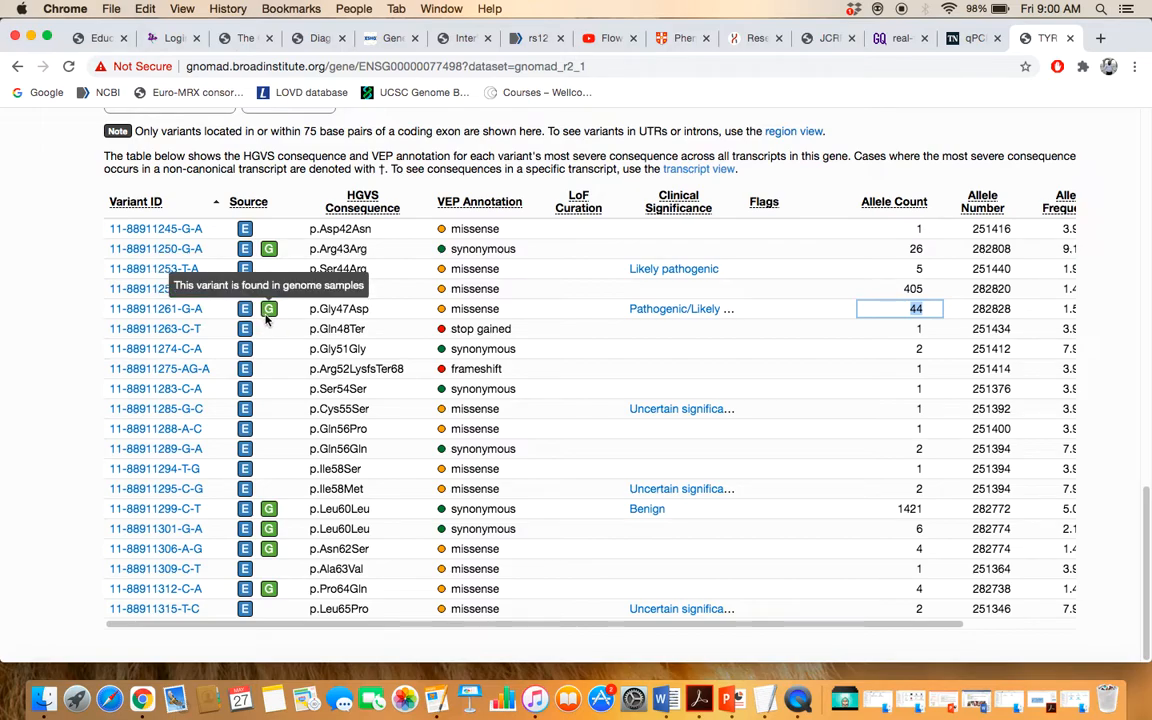
mouse_move(156, 308)
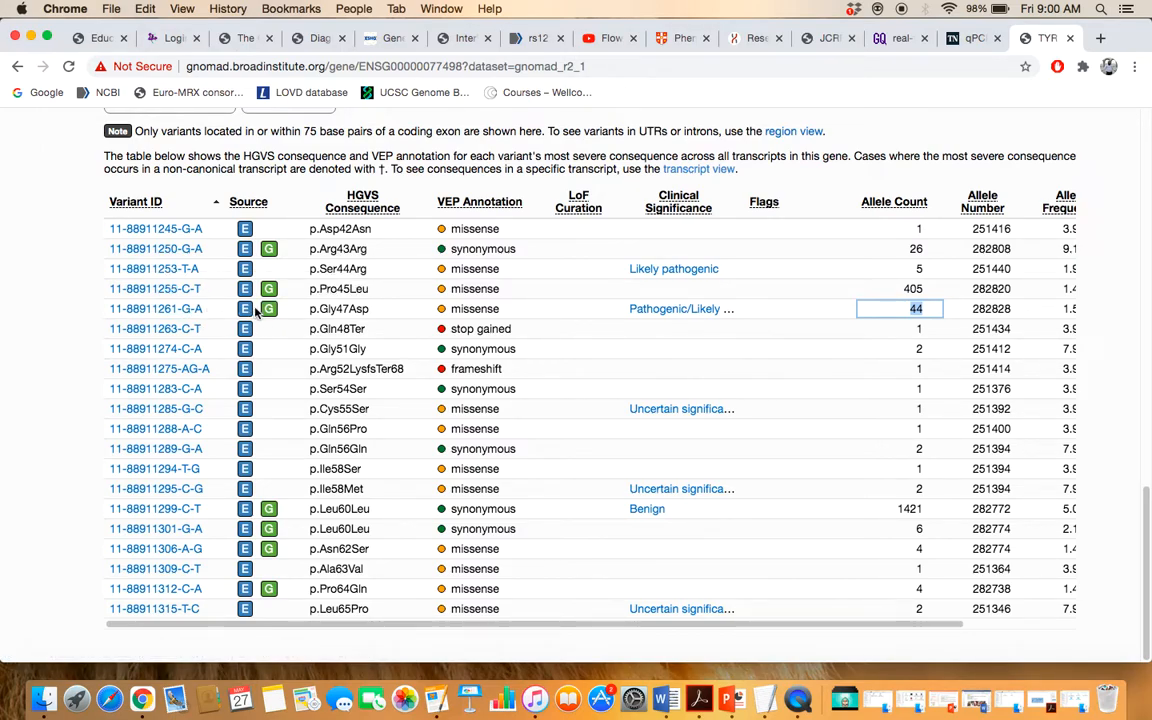
mouse_move(1076, 420)
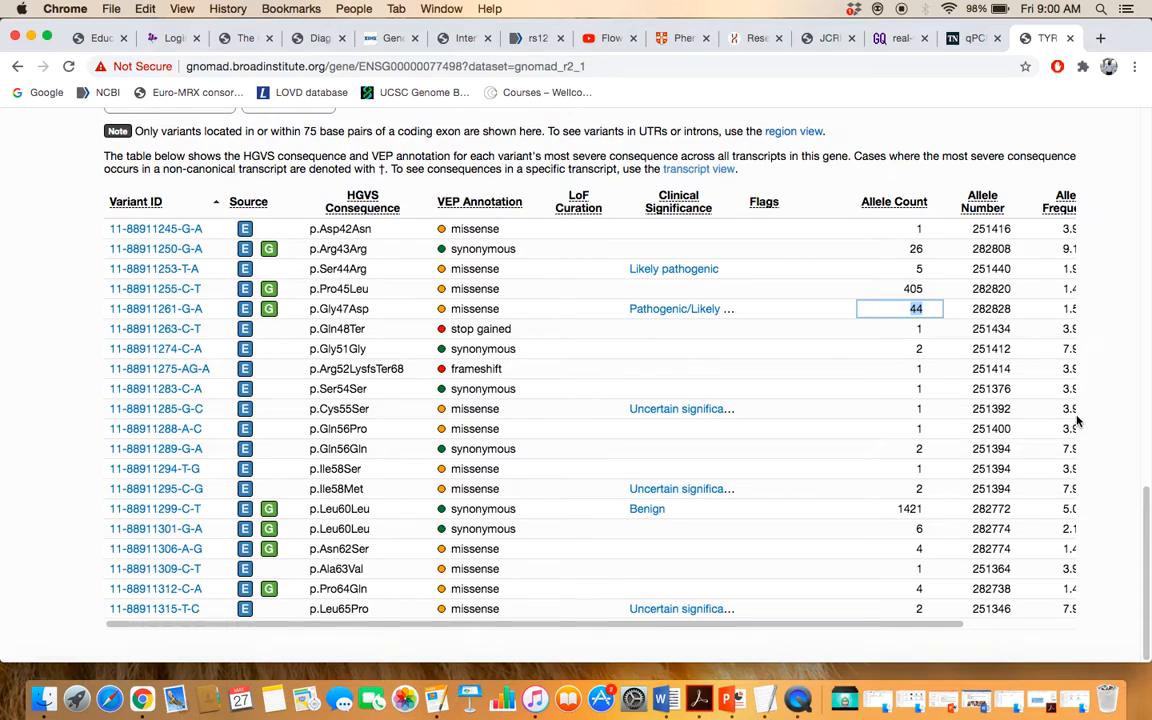
mouse_move(938, 316)
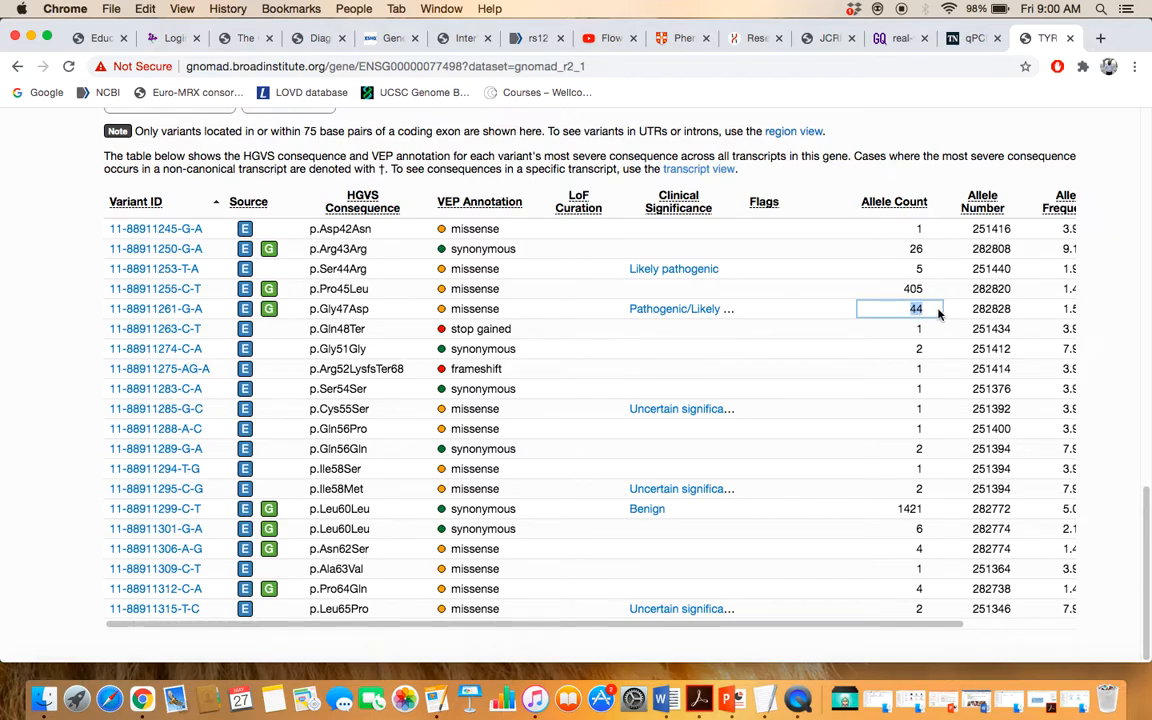
mouse_move(968, 316)
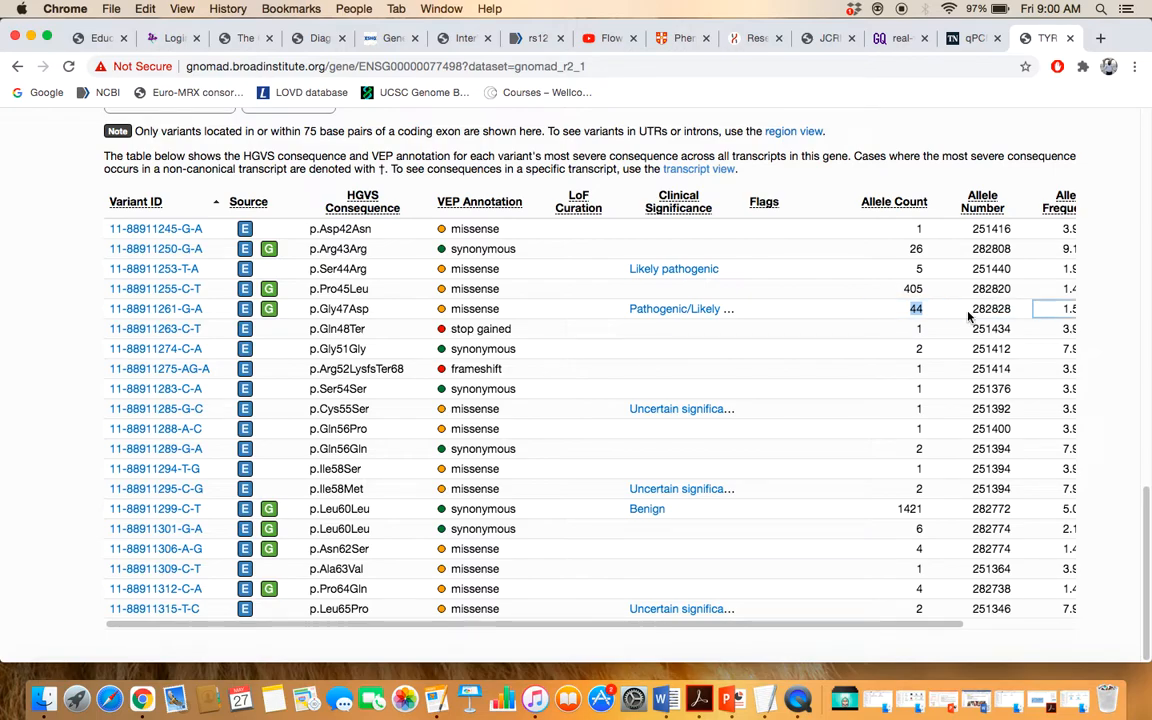
scroll("right", 3)
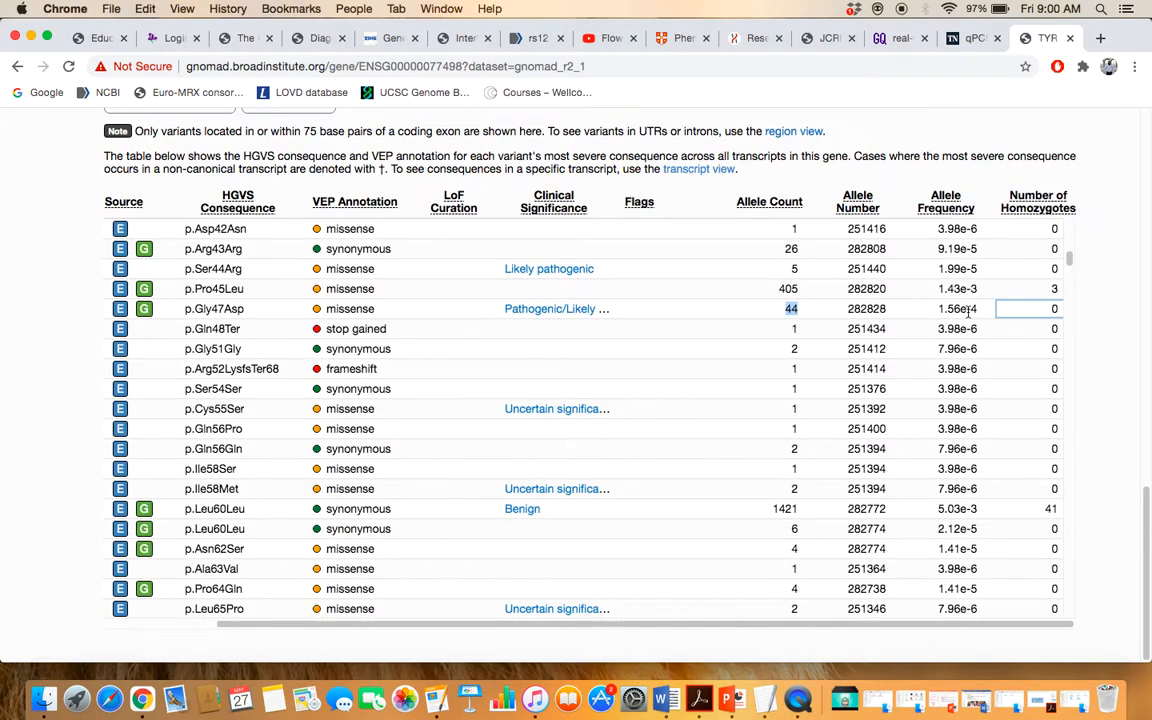